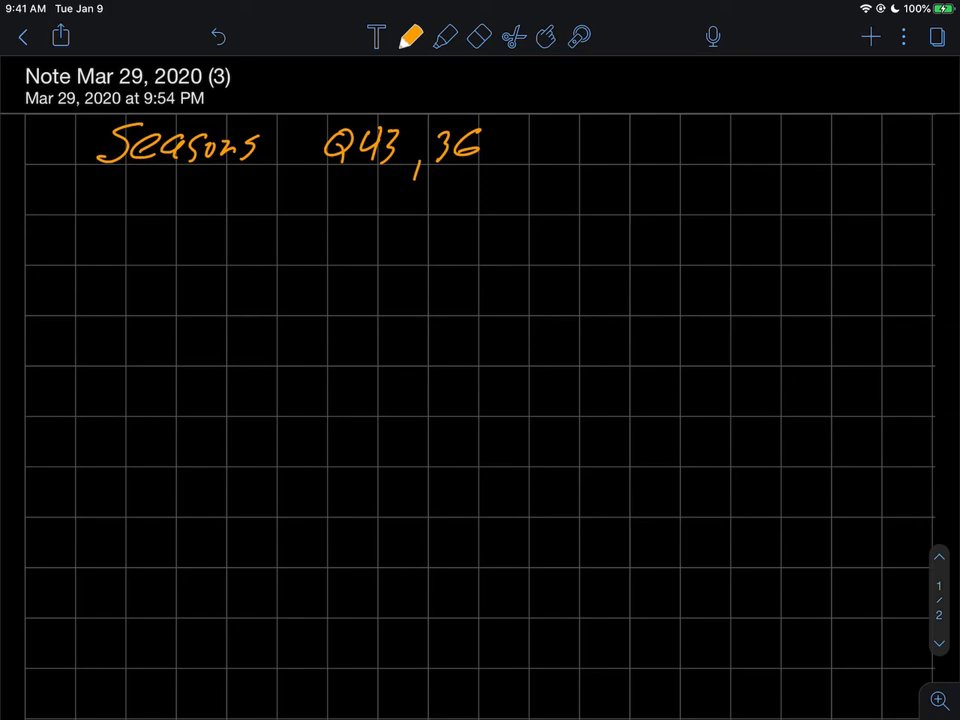
Underline the orange 'Seasons Q43, 36' heading in two strokes.
left_click_drag(92, 176, 252, 172)
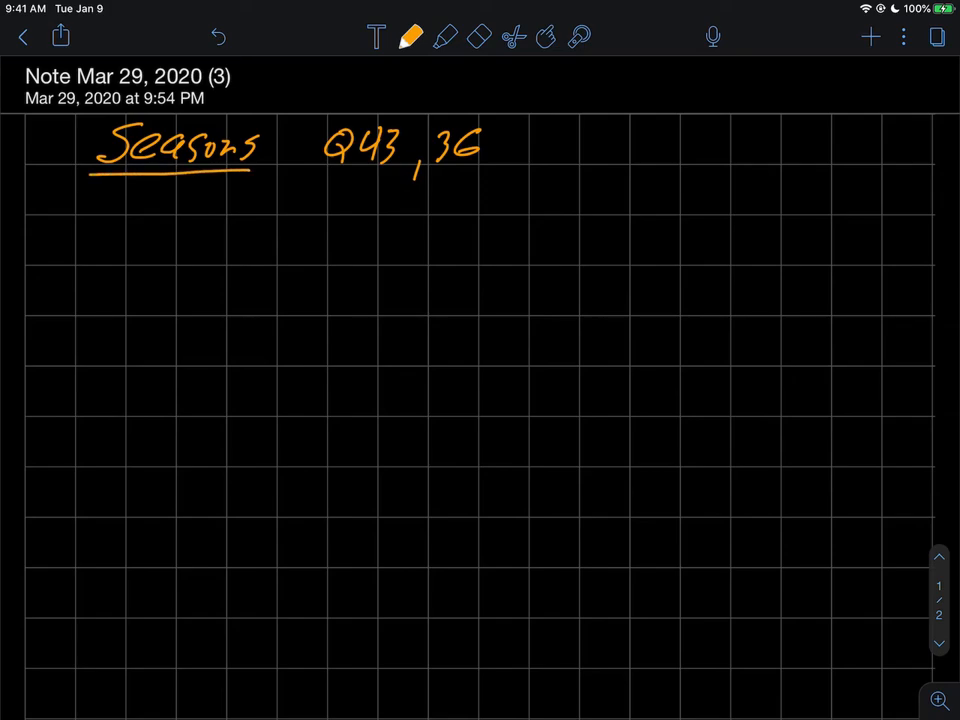
left_click_drag(320, 178, 490, 172)
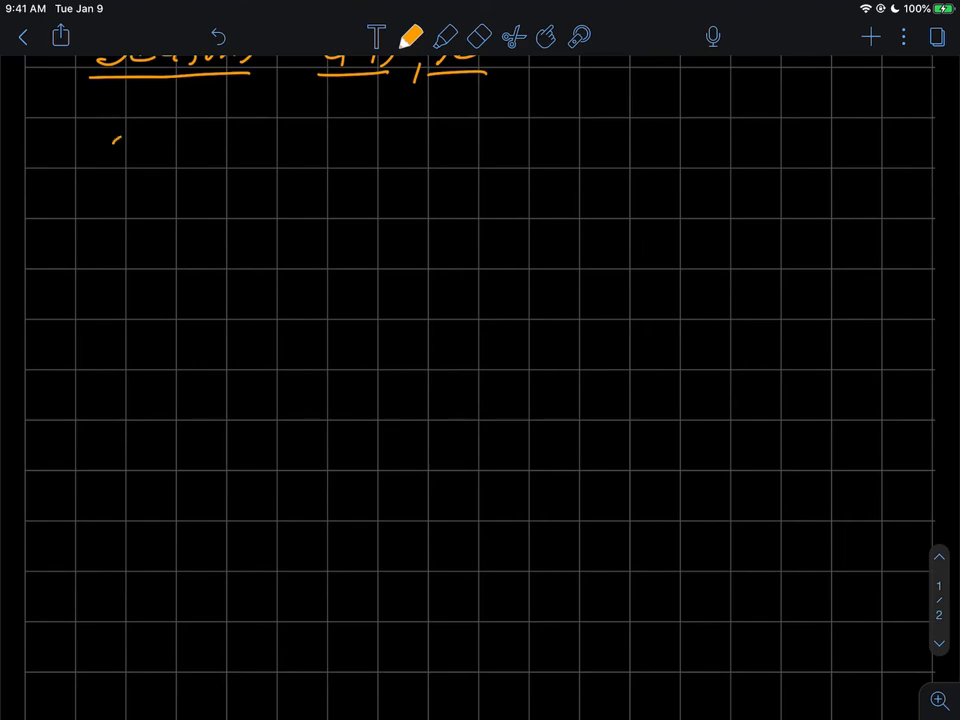
Write 'Orbit of the Earth' above an orange orbit ellipse with a yellow scribbled sun at its centre.
left_click_drag(110, 144, 216, 144)
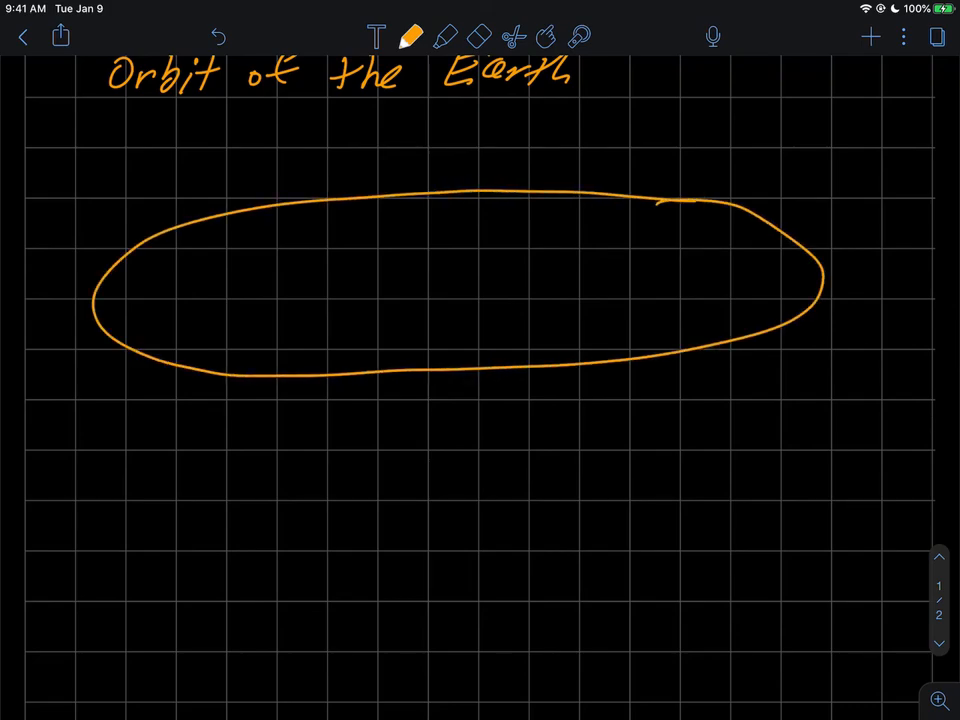
left_click(410, 38)
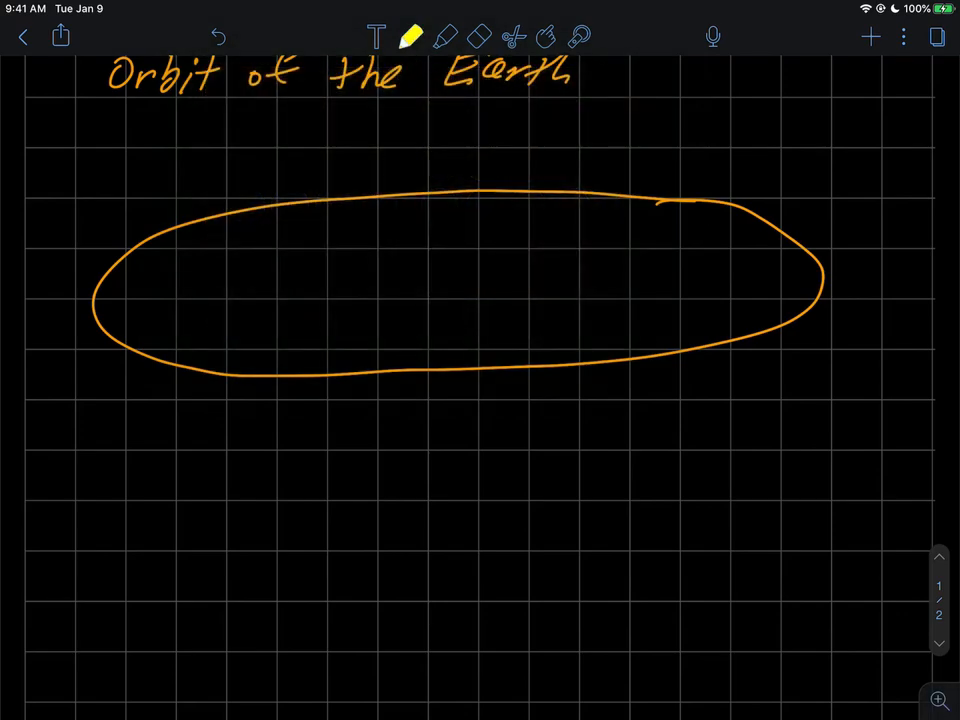
left_click_drag(440, 260, 510, 290)
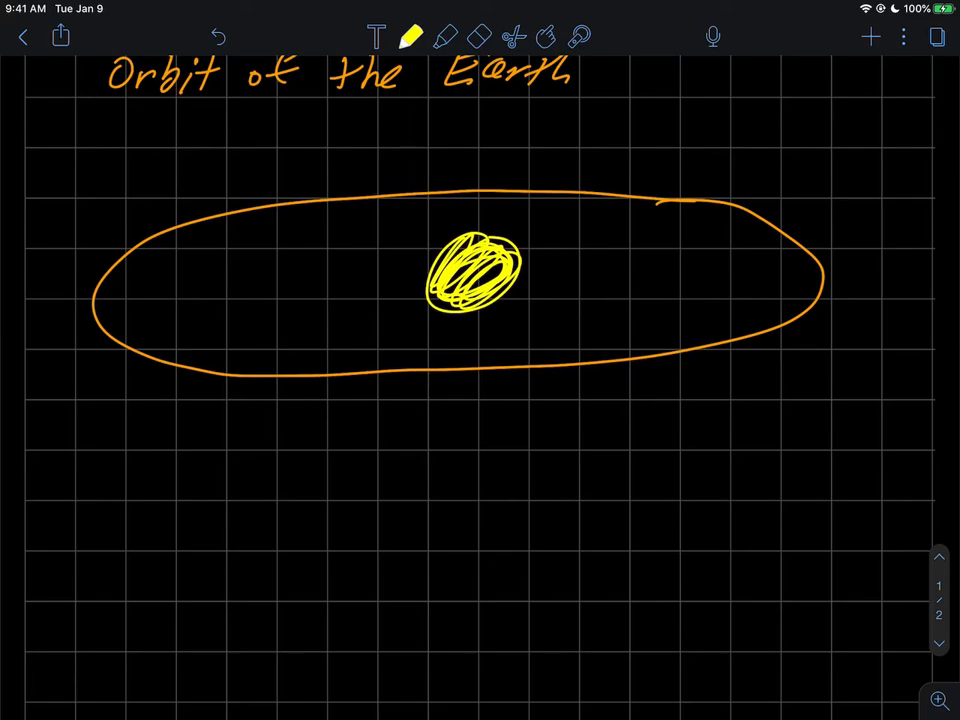
left_click(412, 36)
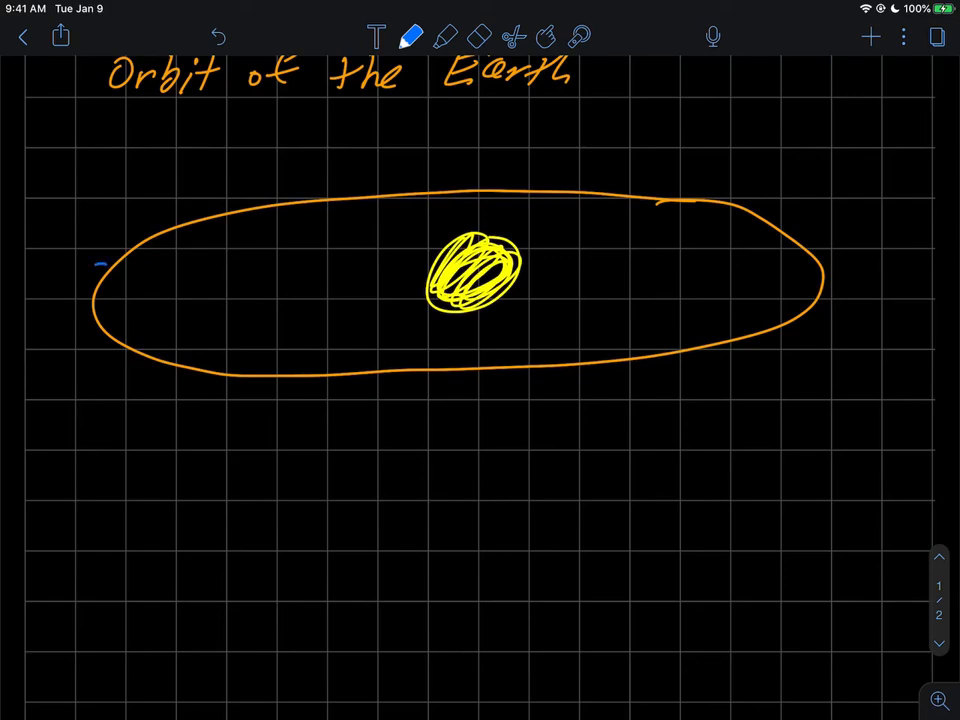
Draw a blue Earth at the orbit's left end with a dashed arrow showing its travel.
left_click_drag(96, 264, 100, 300)
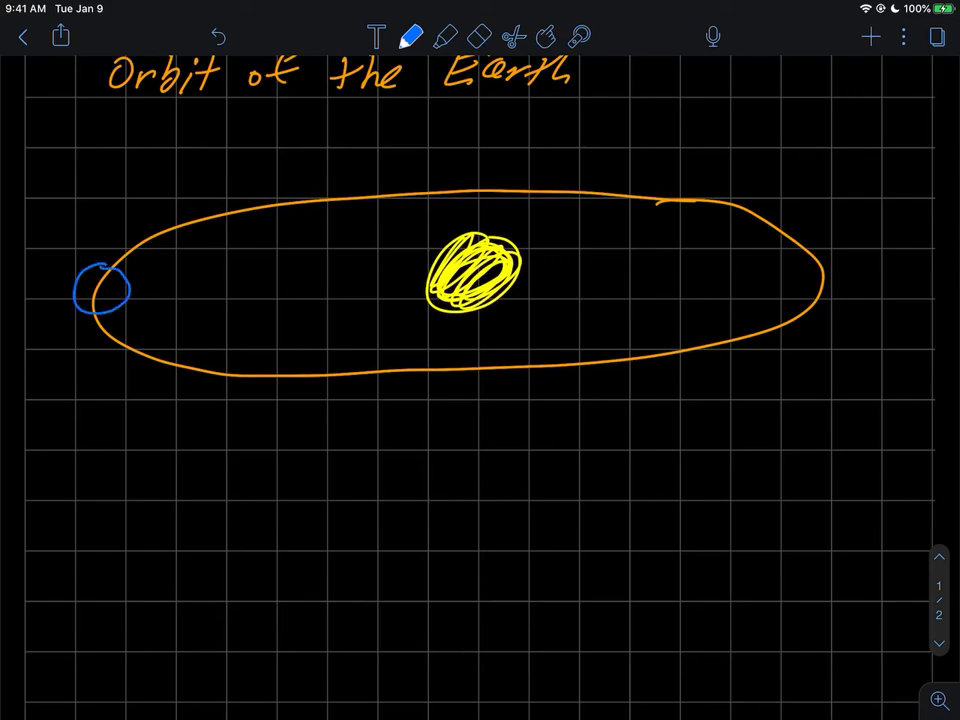
left_click_drag(84, 330, 104, 364)
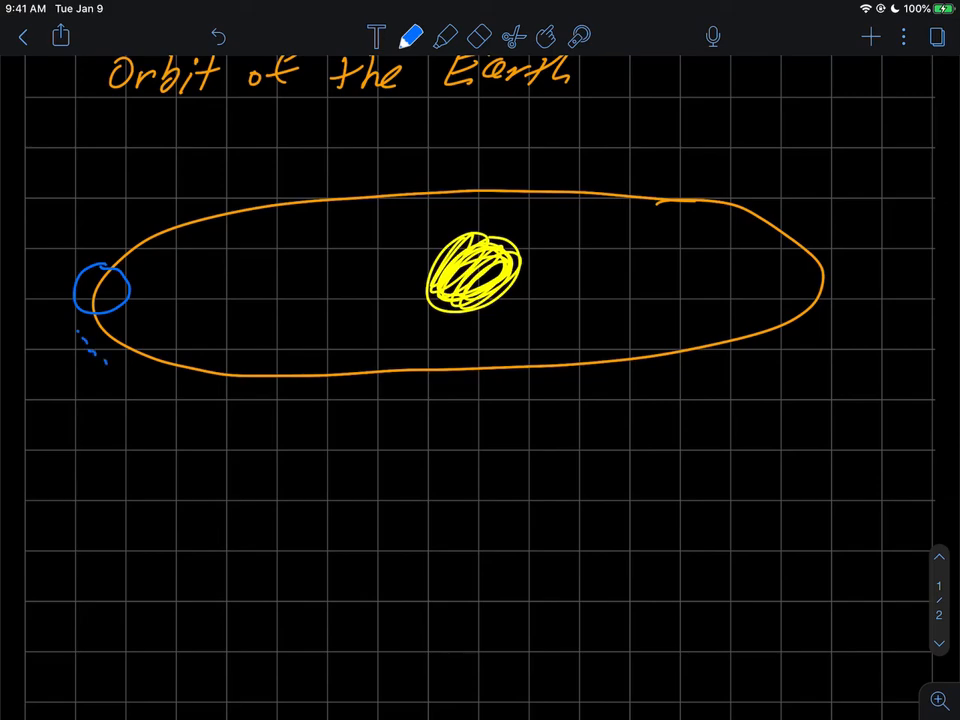
left_click_drag(96, 344, 150, 390)
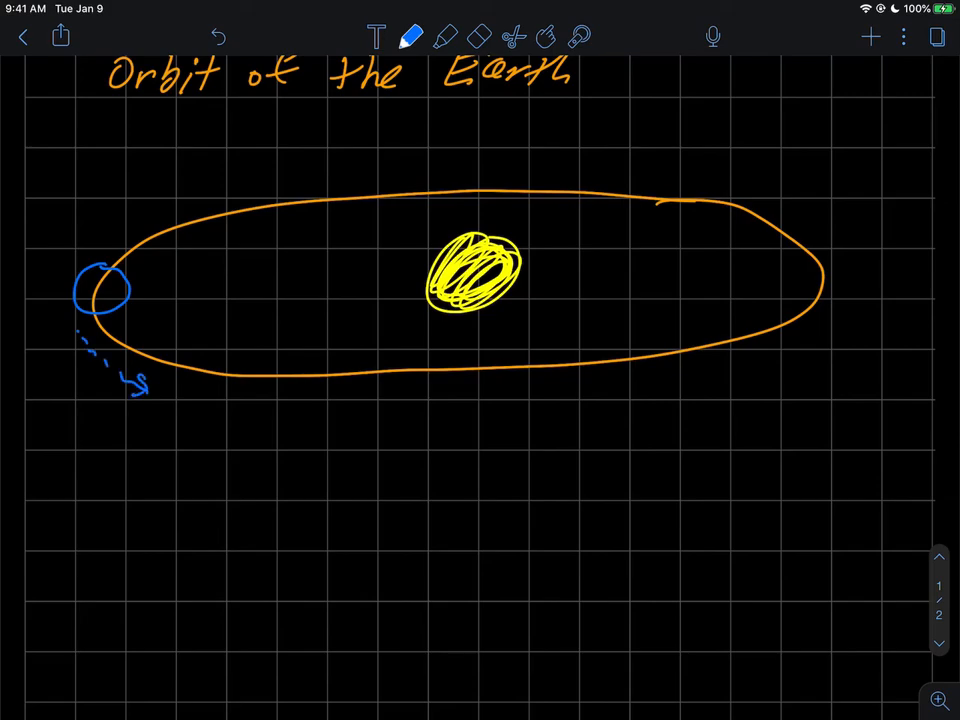
Label the arrow 'ccw' and add a white tilted axis with a rotation arrow on Earth.
left_click_drag(110, 420, 180, 420)
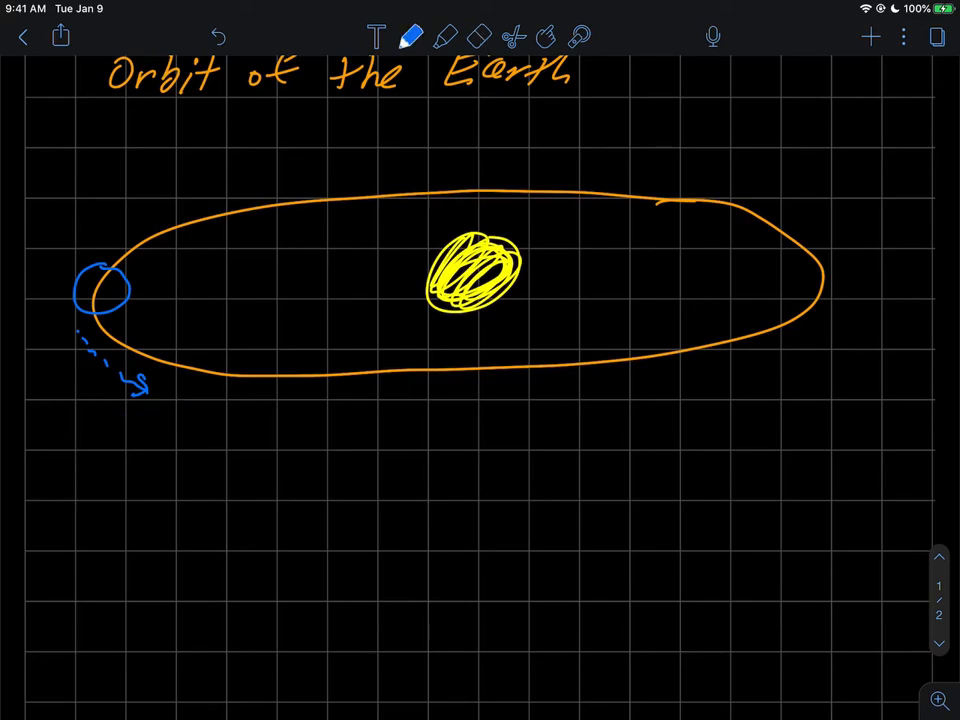
left_click_drag(116, 424, 184, 414)
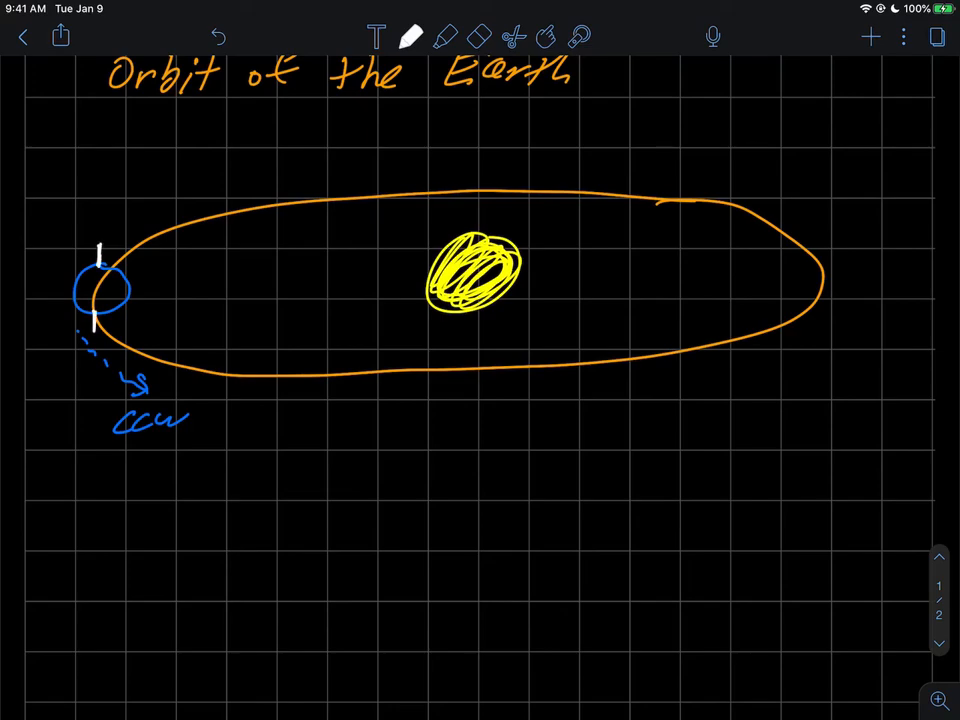
left_click_drag(90, 240, 116, 224)
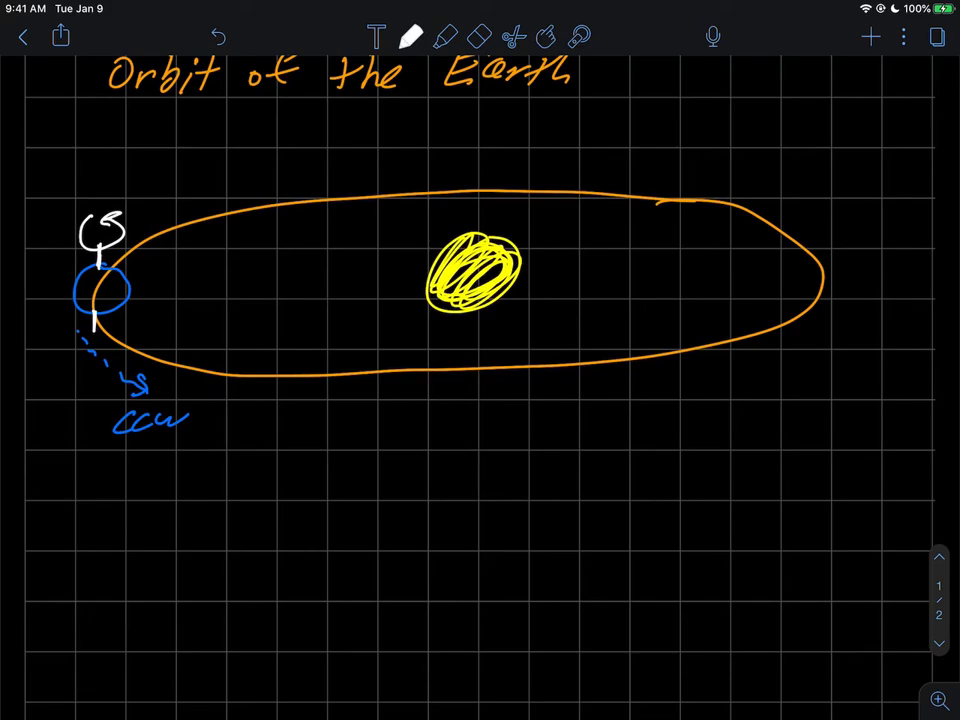
left_click(412, 36)
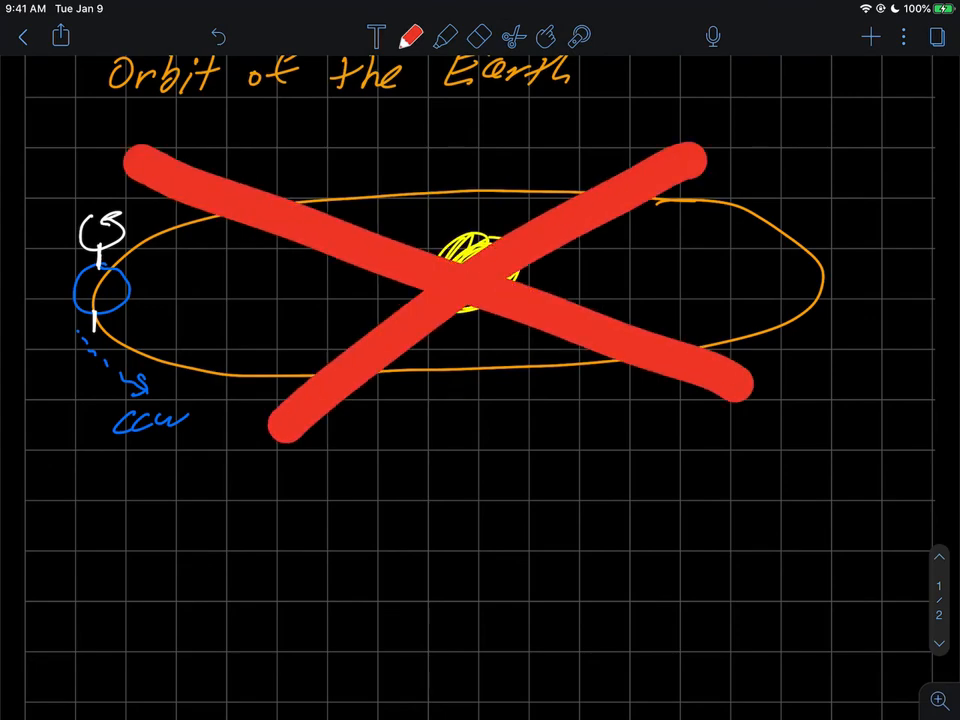
left_click(412, 36)
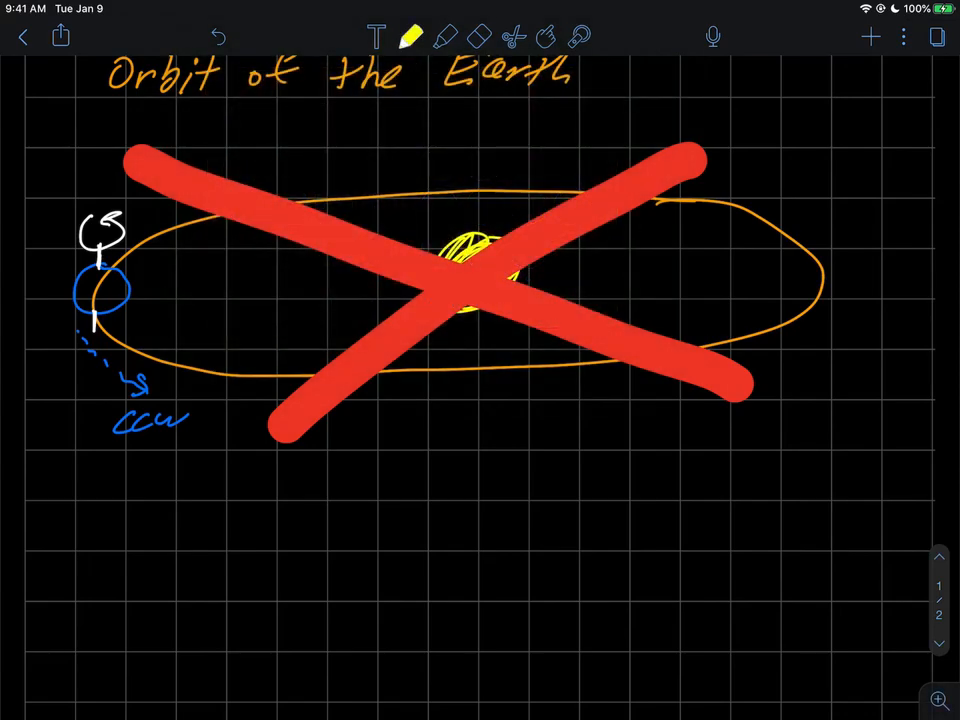
left_click(218, 36)
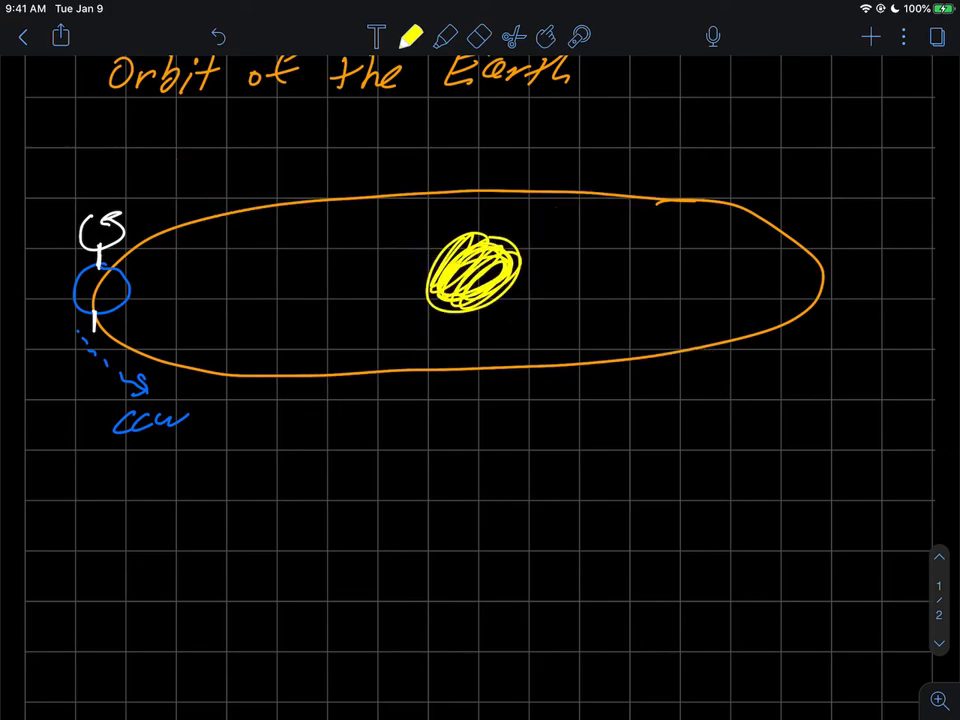
Draw a yellow sunray to Earth's equator and write the green note 'Sun is always over the Equator'.
left_click(412, 36)
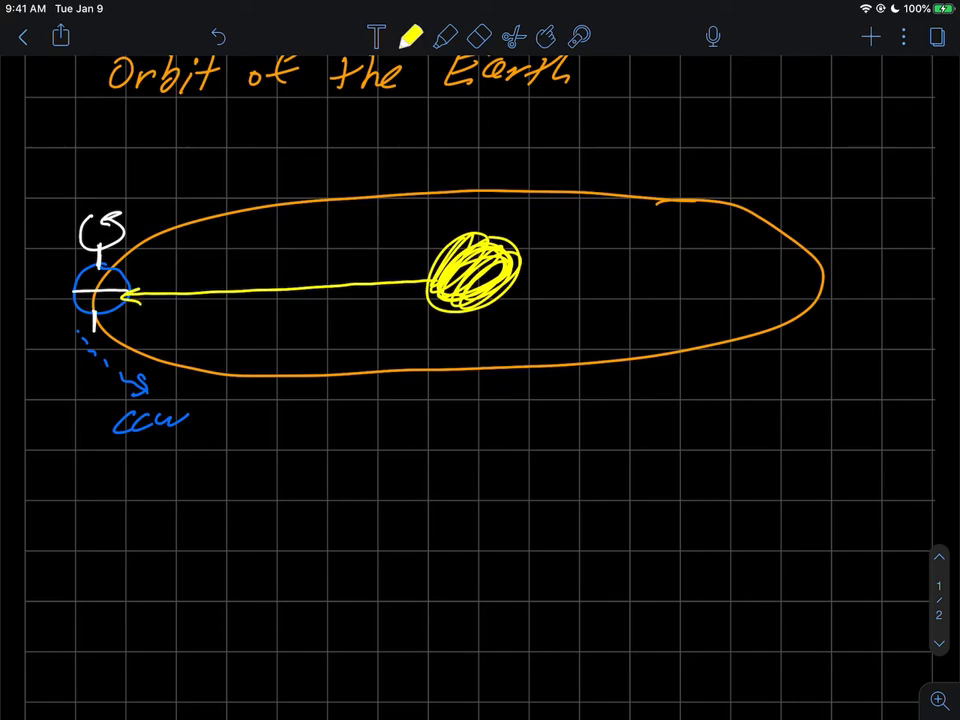
left_click(412, 36)
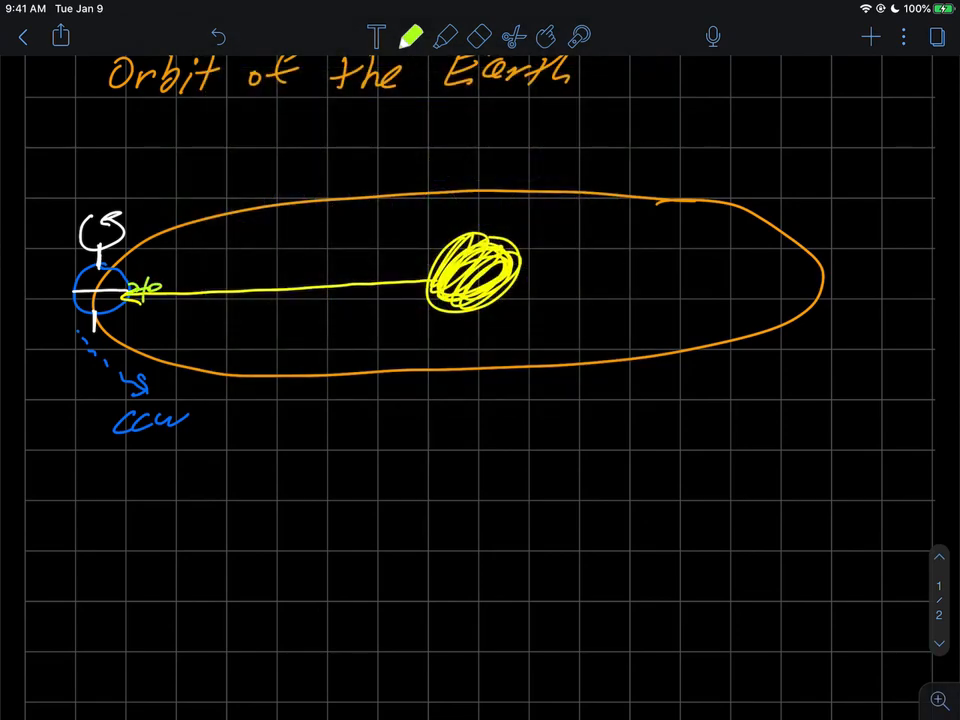
type("Sun is c")
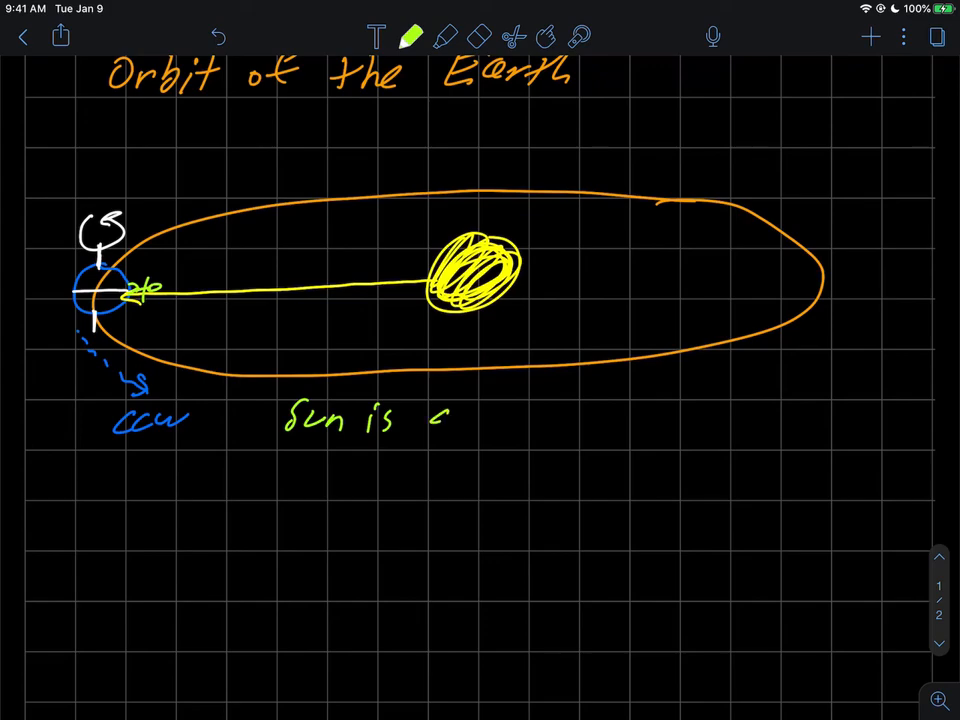
left_click_drag(440, 414, 600, 414)
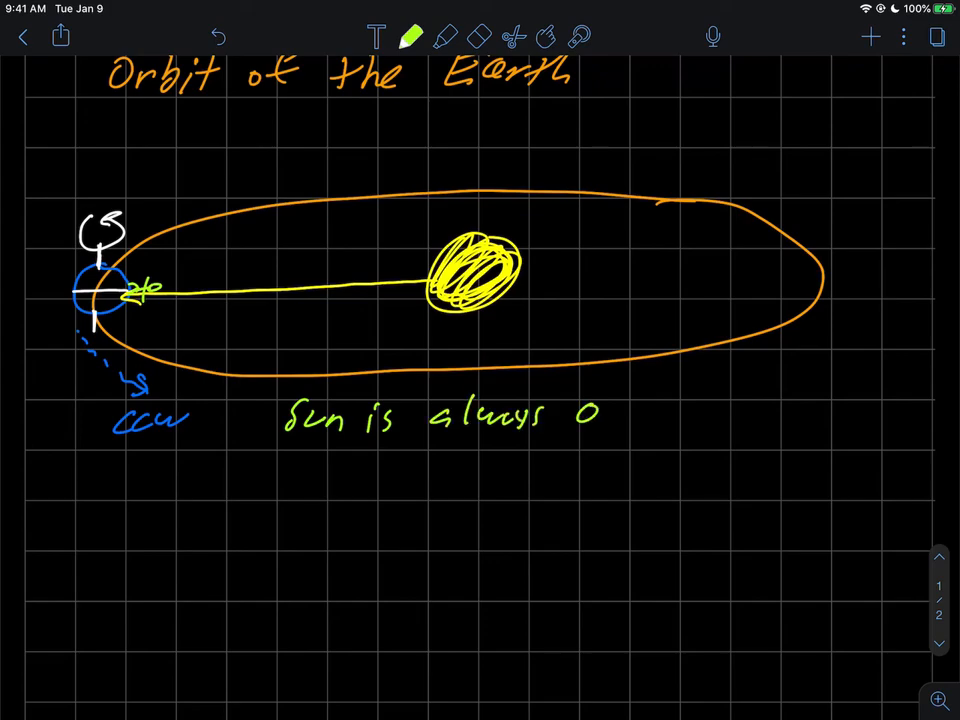
type("over th")
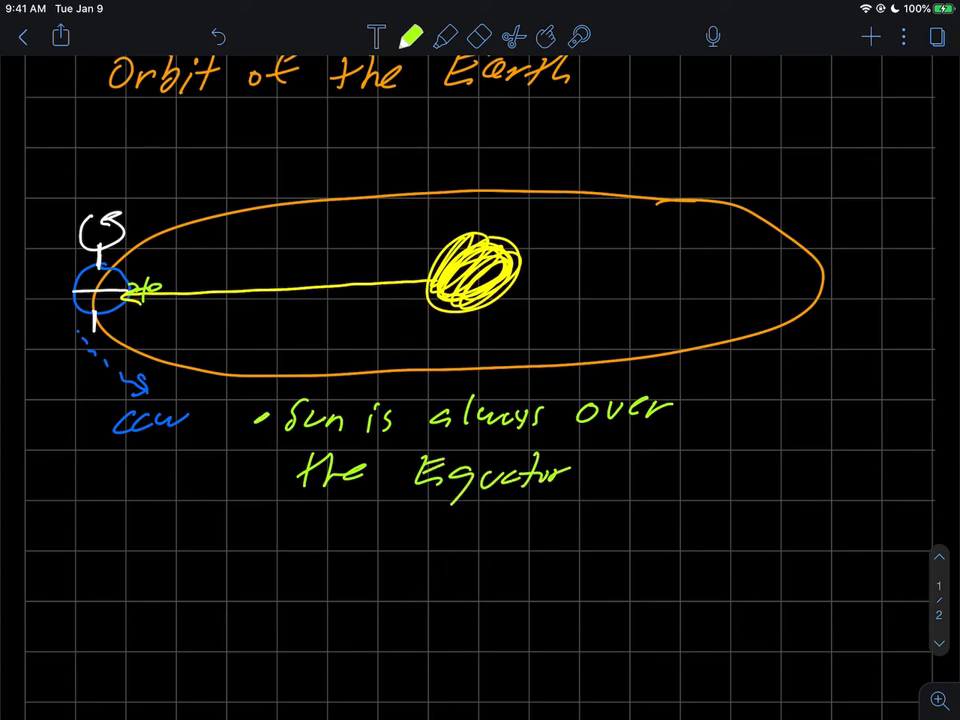
Add 'Q36: Yes!' after the note and cross out the first orbit diagram with a big red X.
scroll("down", 3)
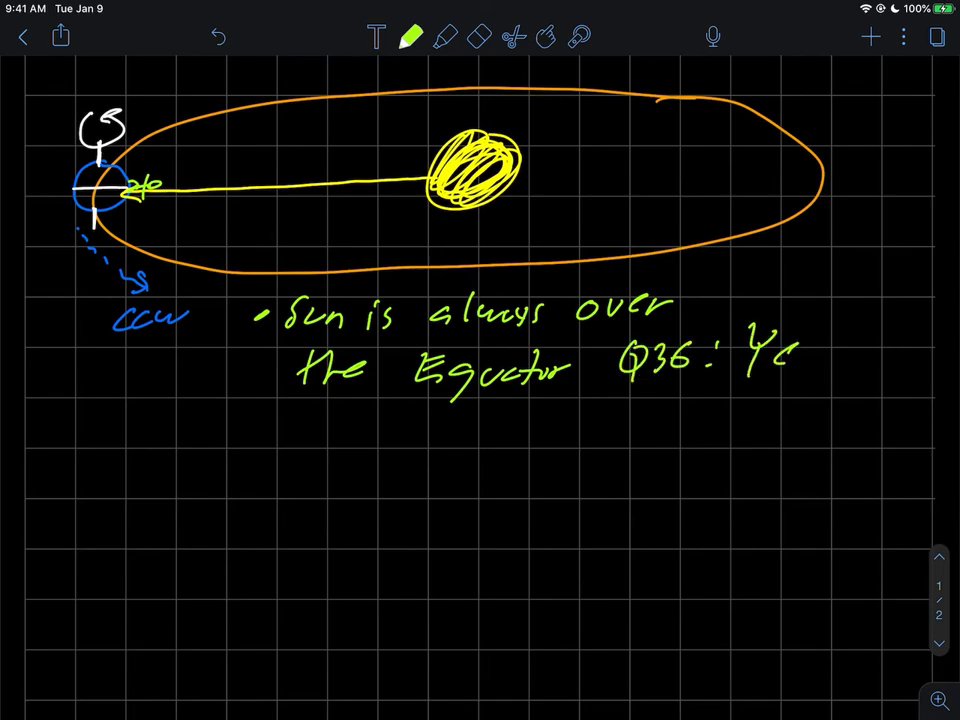
type("Yes!")
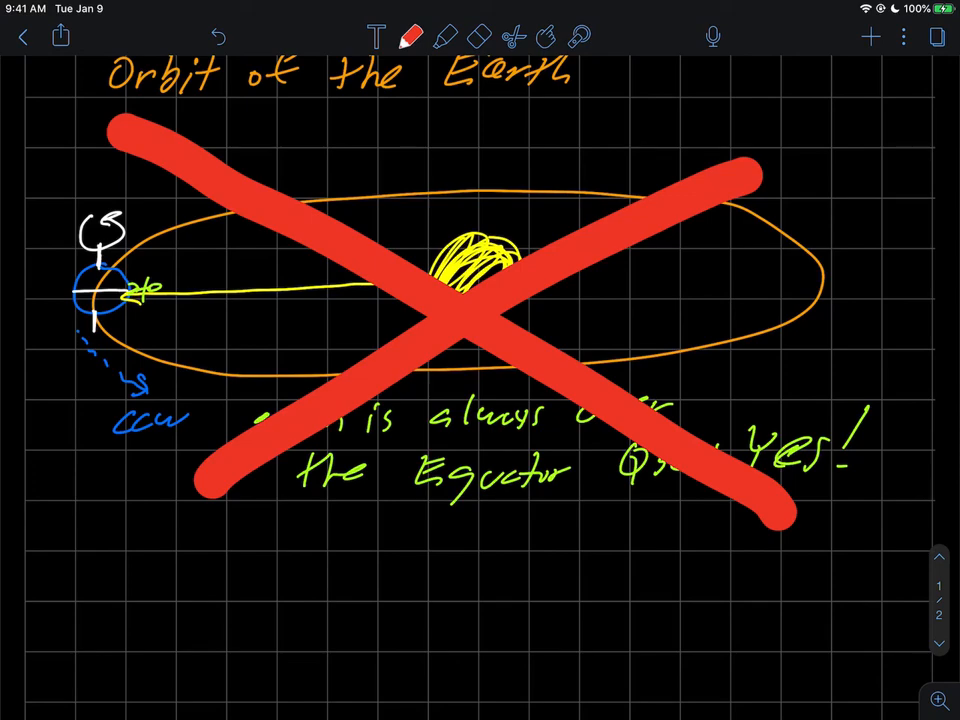
left_click(412, 36)
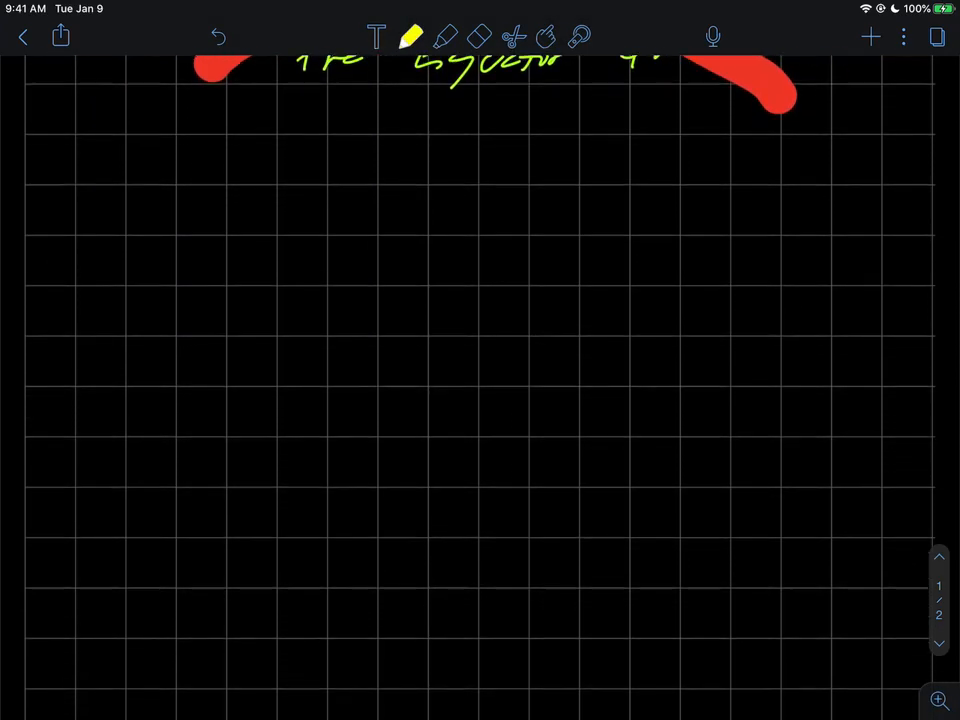
Draw a fresh orange orbit ellipse with a yellow sun at its centre, erasing stray marks.
left_click(412, 36)
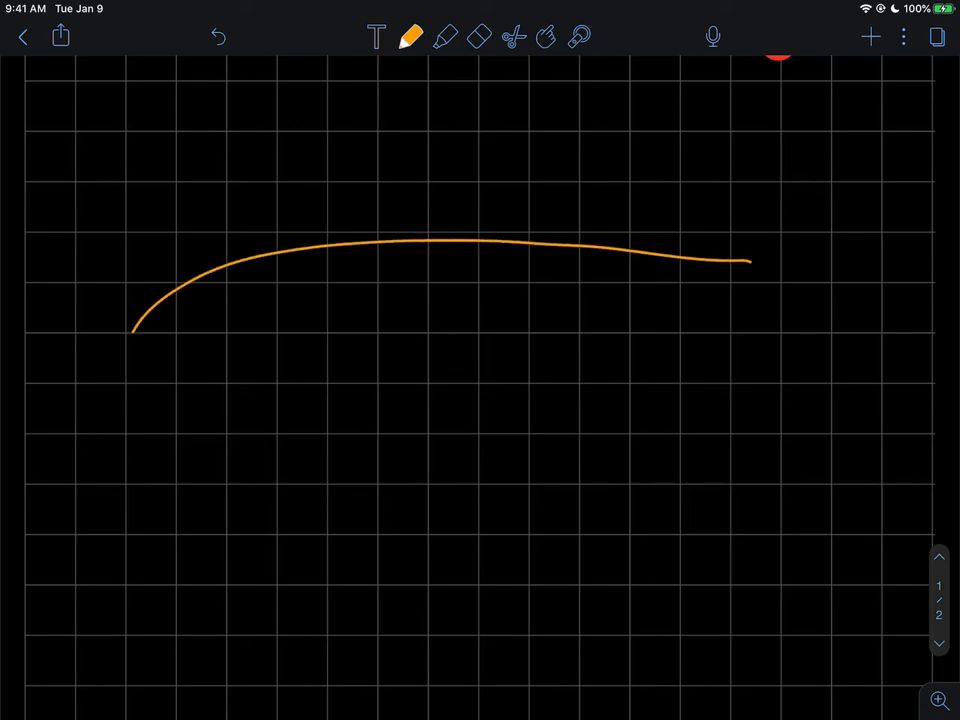
left_click(412, 36)
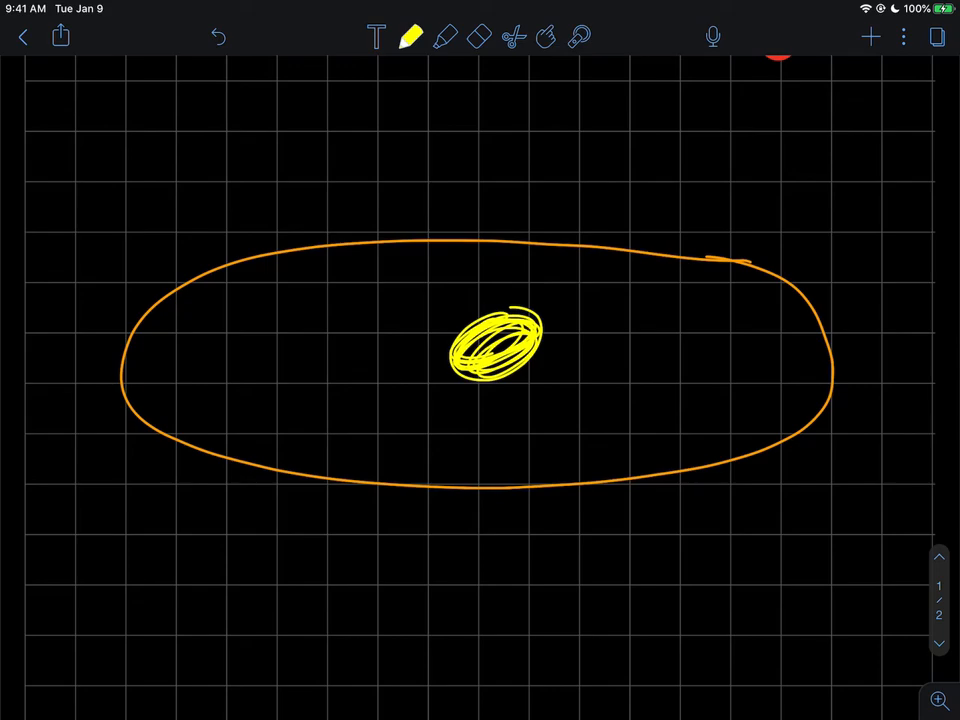
left_click(412, 36)
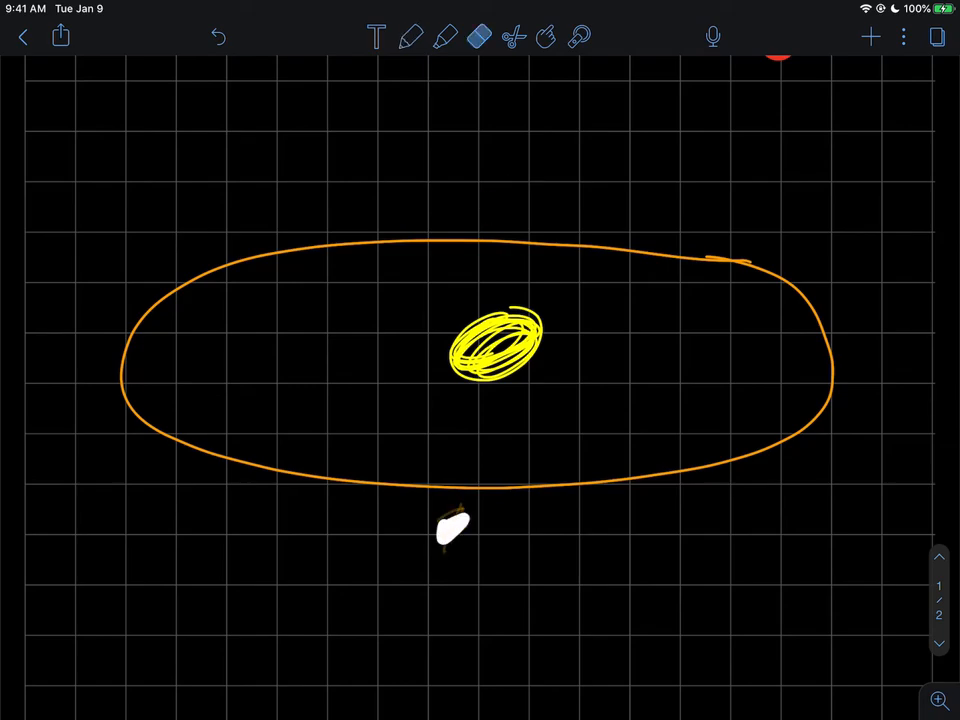
Retrace the orbit's lower front edge with a thicker orange stroke for perspective.
left_click(412, 36)
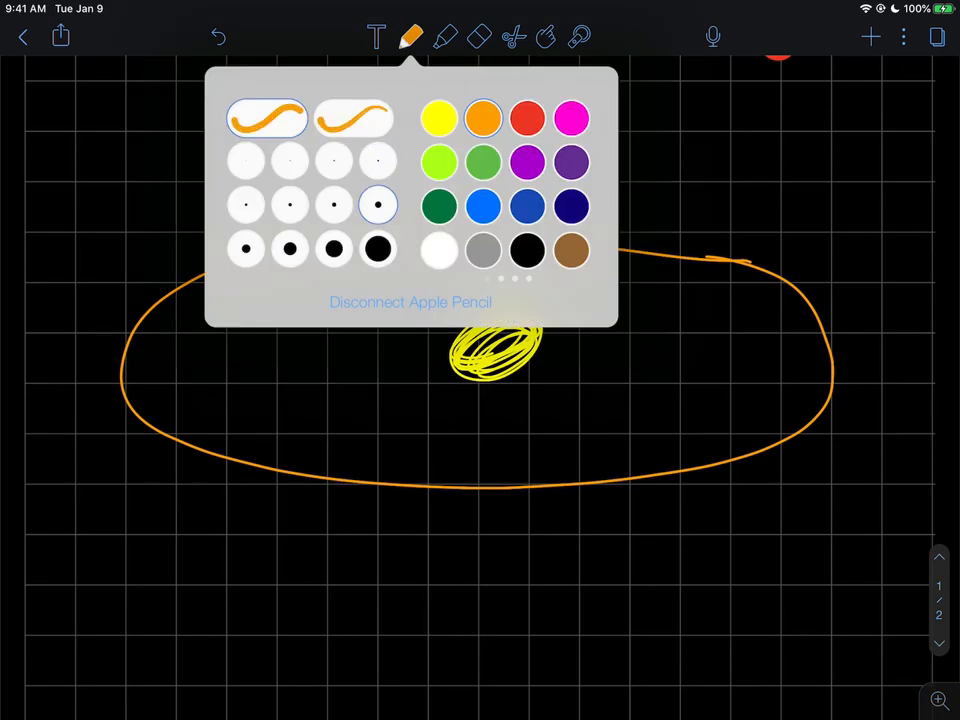
left_click(412, 36)
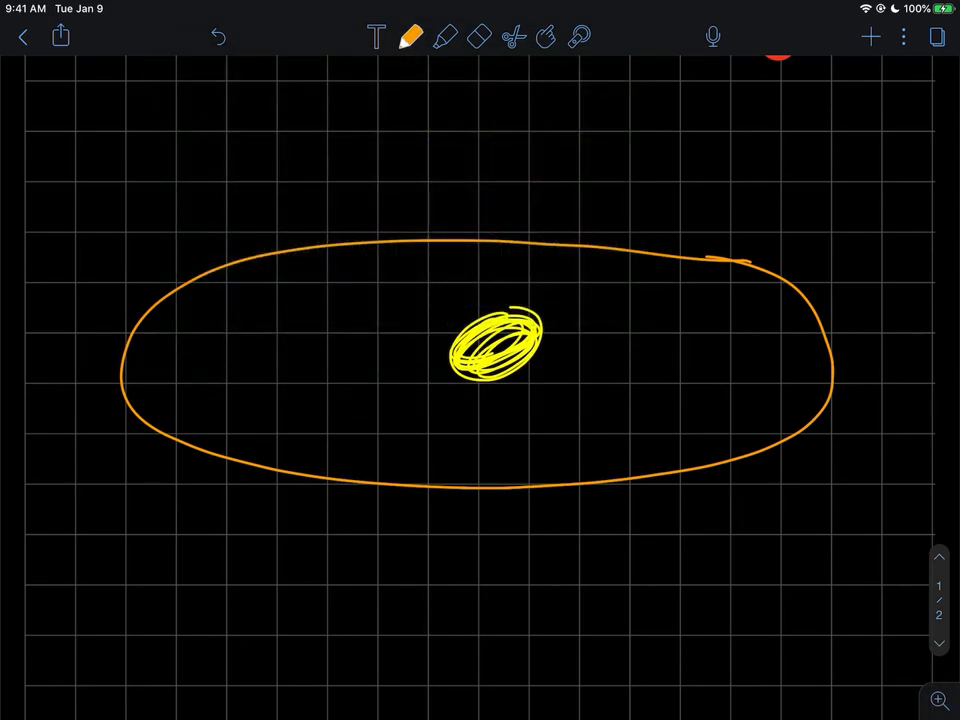
left_click_drag(156, 438, 392, 486)
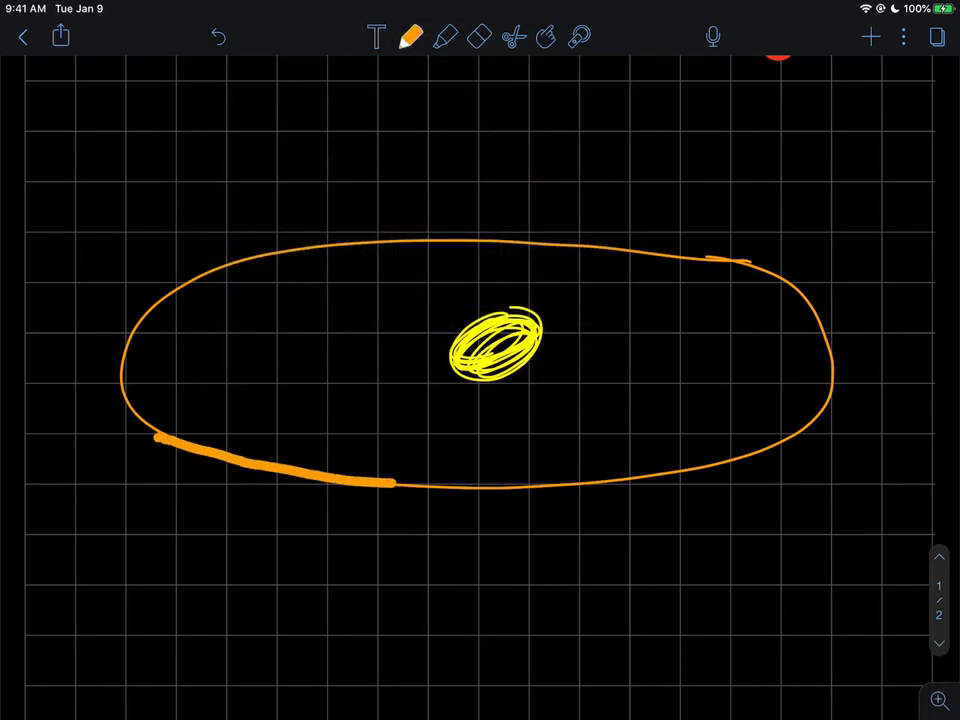
left_click_drag(390, 482, 740, 458)
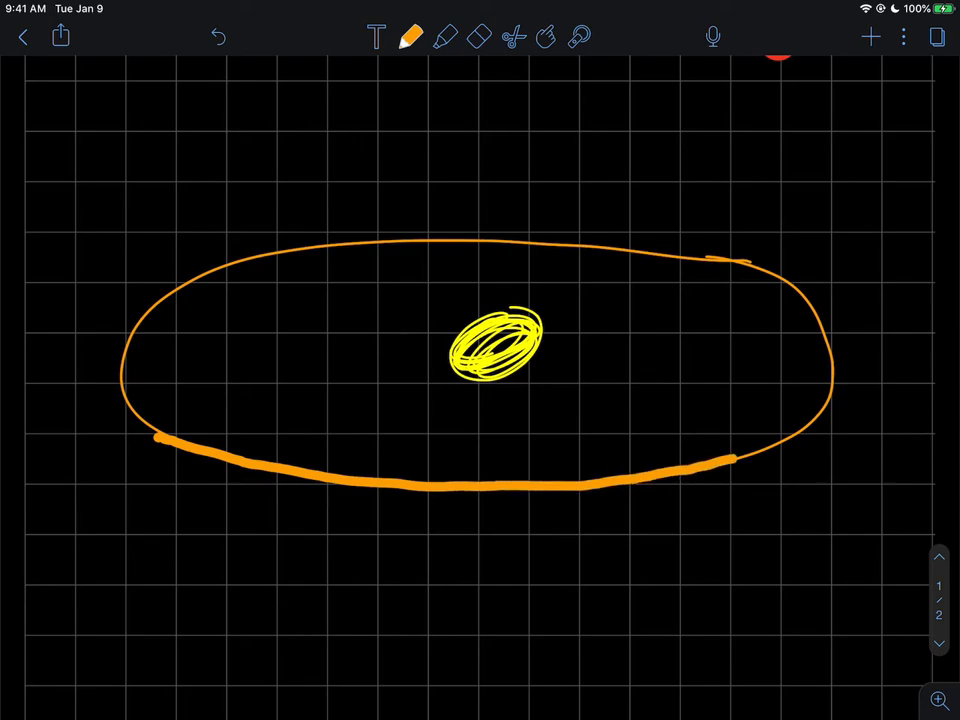
Finish the bold front edge and draw a small blue Earth at the orbit's left end.
left_click_drag(744, 460, 828, 414)
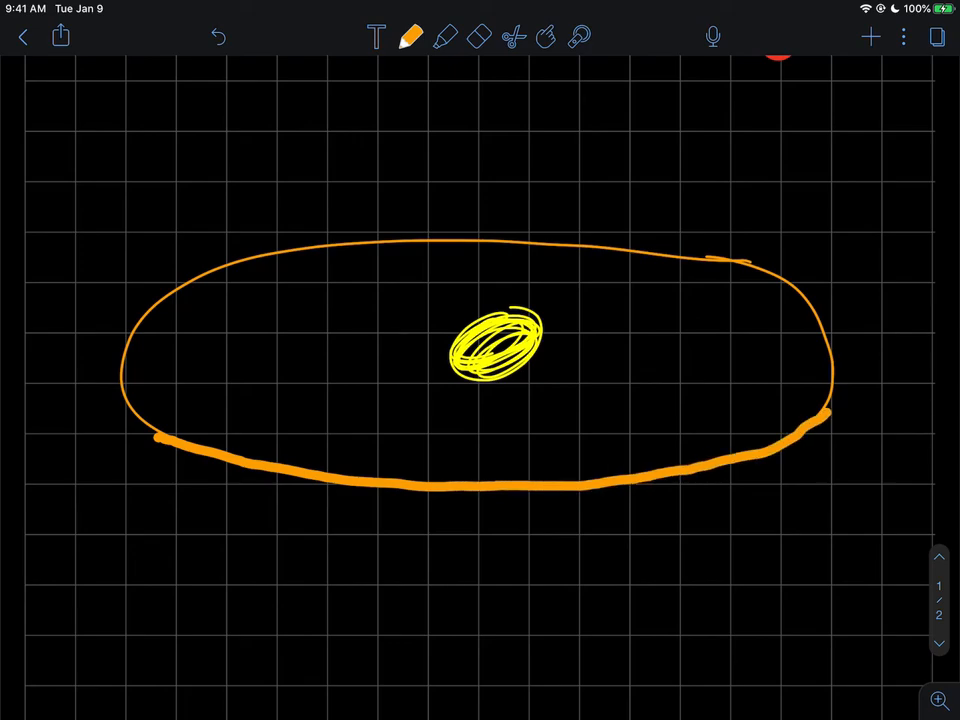
left_click(412, 36)
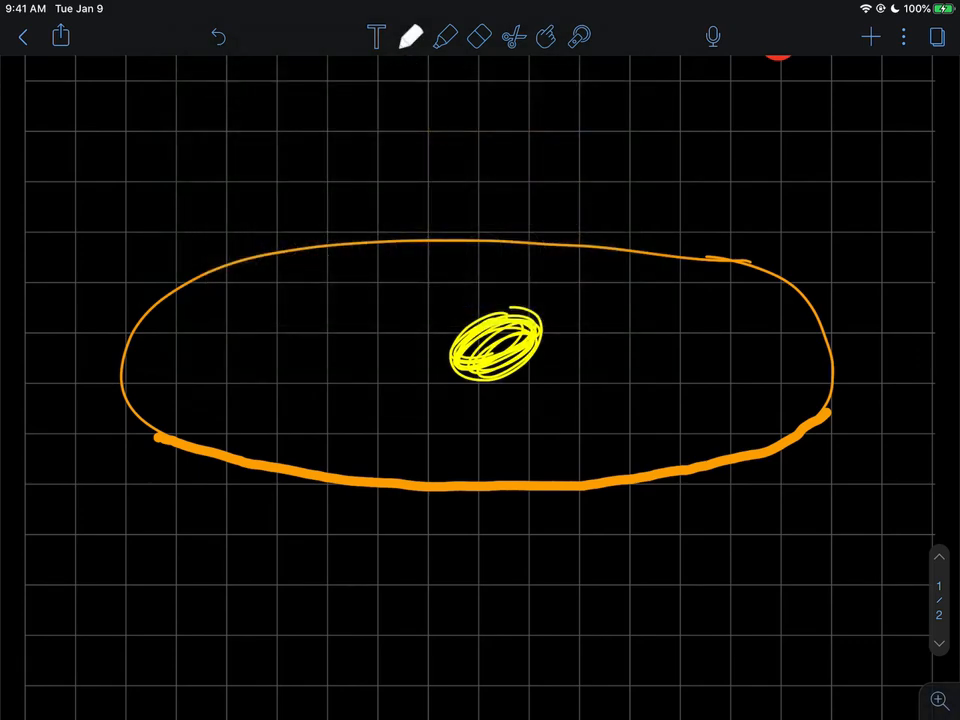
left_click(412, 36)
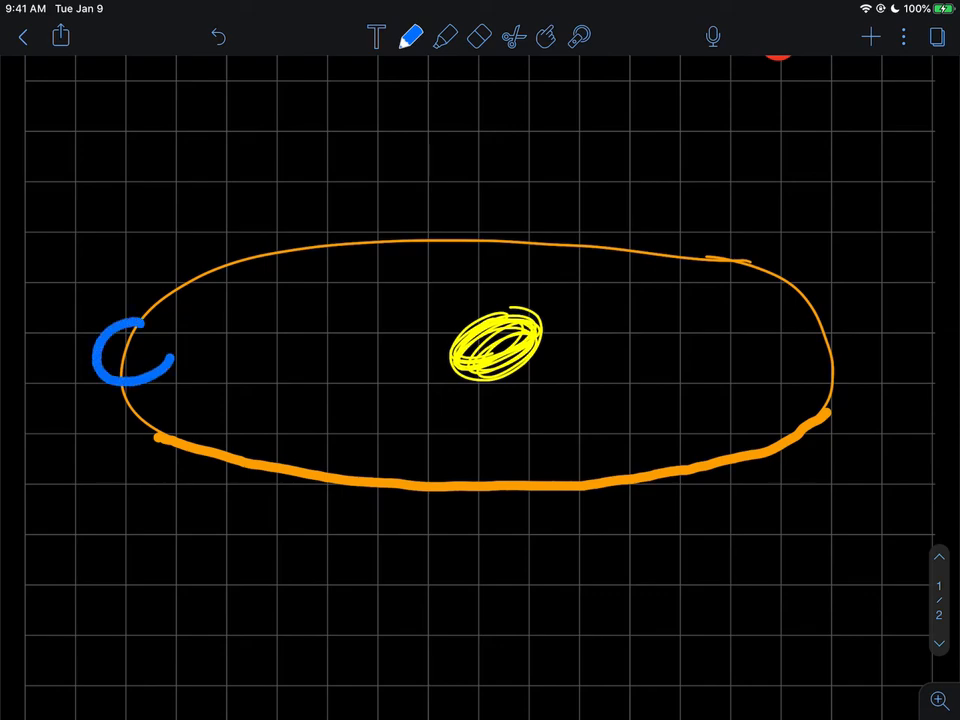
left_click(412, 36)
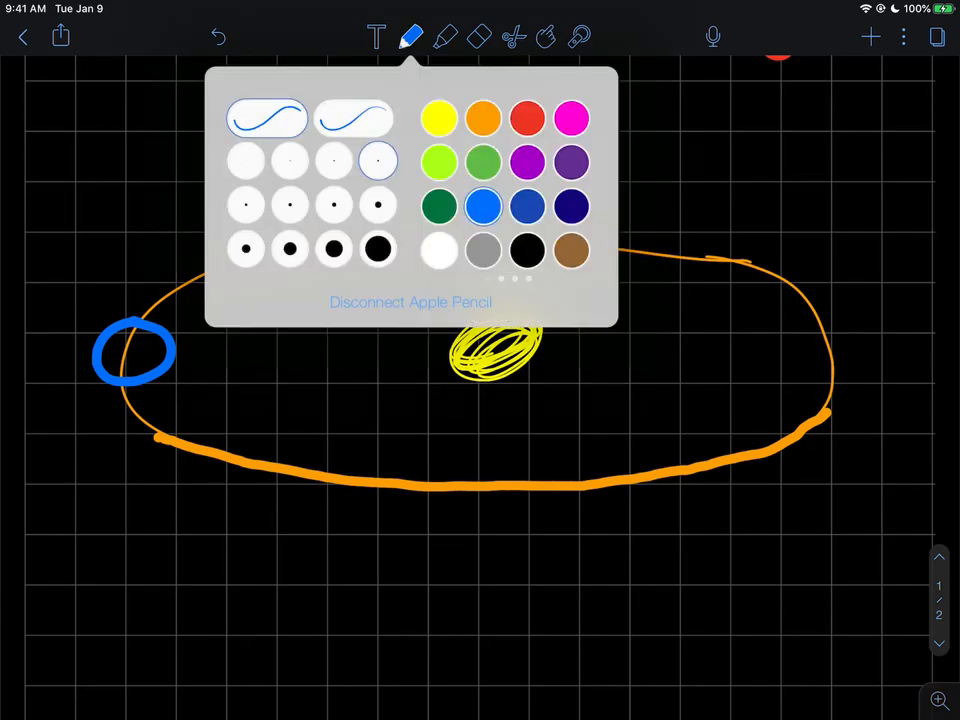
left_click(412, 36)
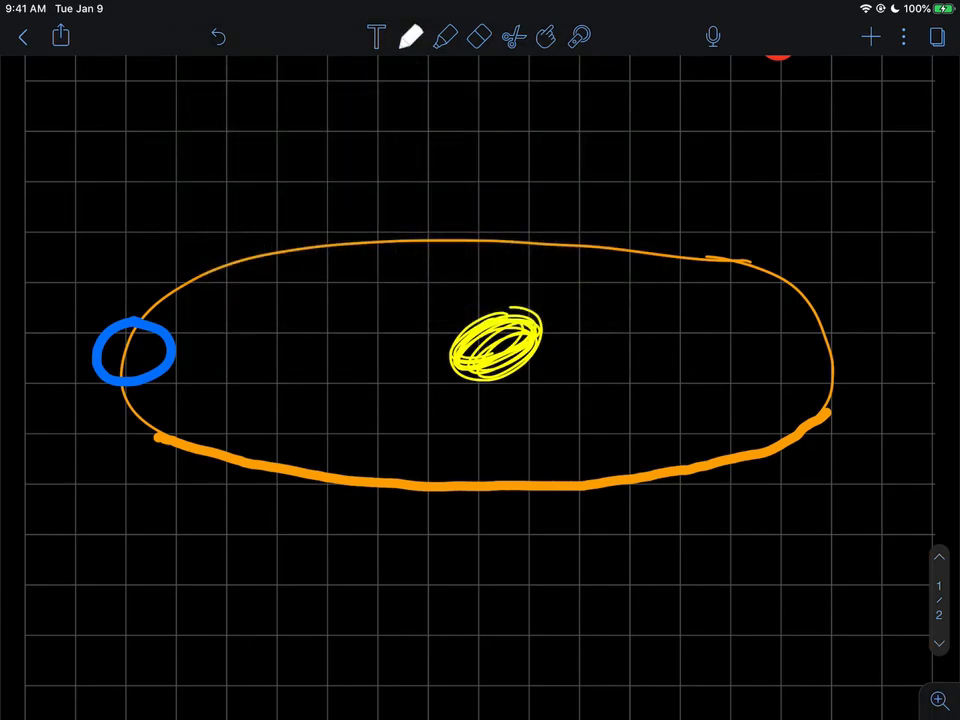
scroll("down", 3)
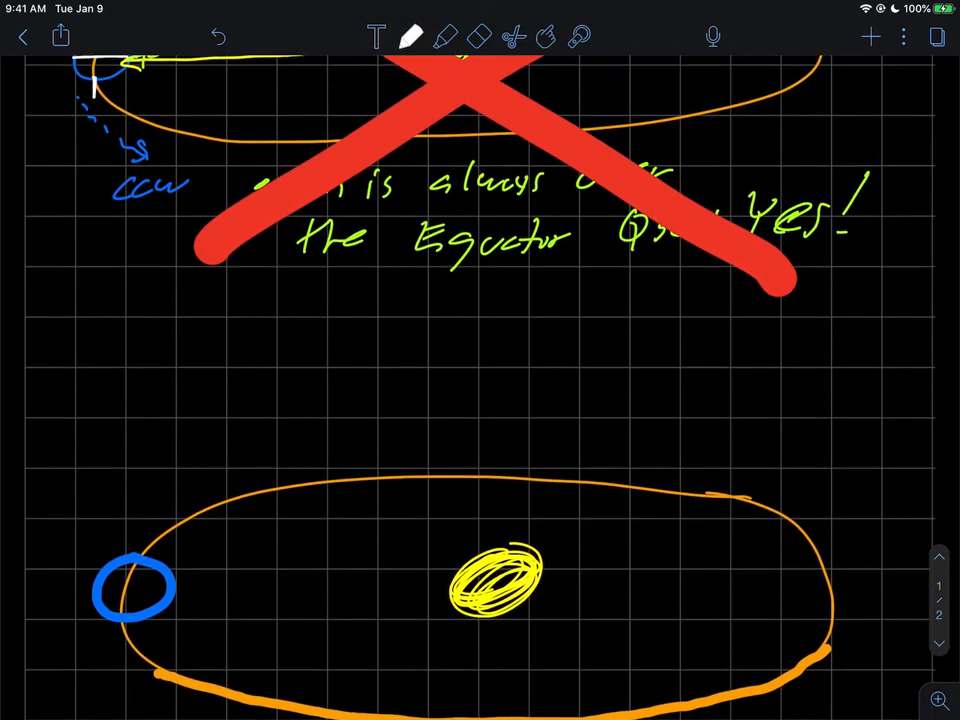
scroll("down", 3)
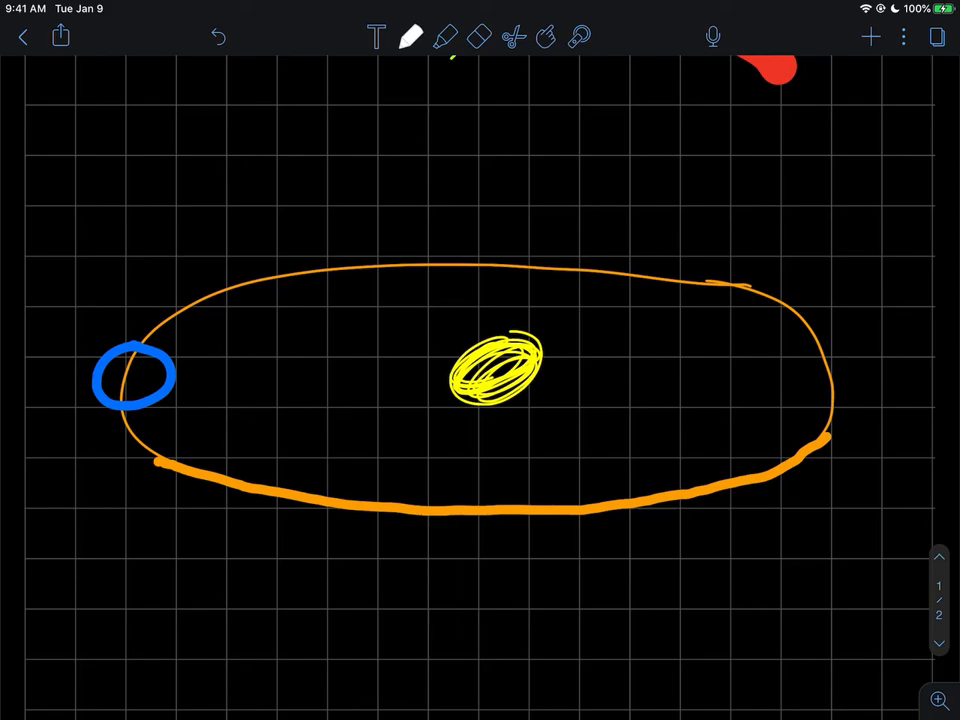
Draw Earth's white tilted axis and write the note 'Earth is tilted in its orbit'.
left_click_drag(144, 360, 184, 328)
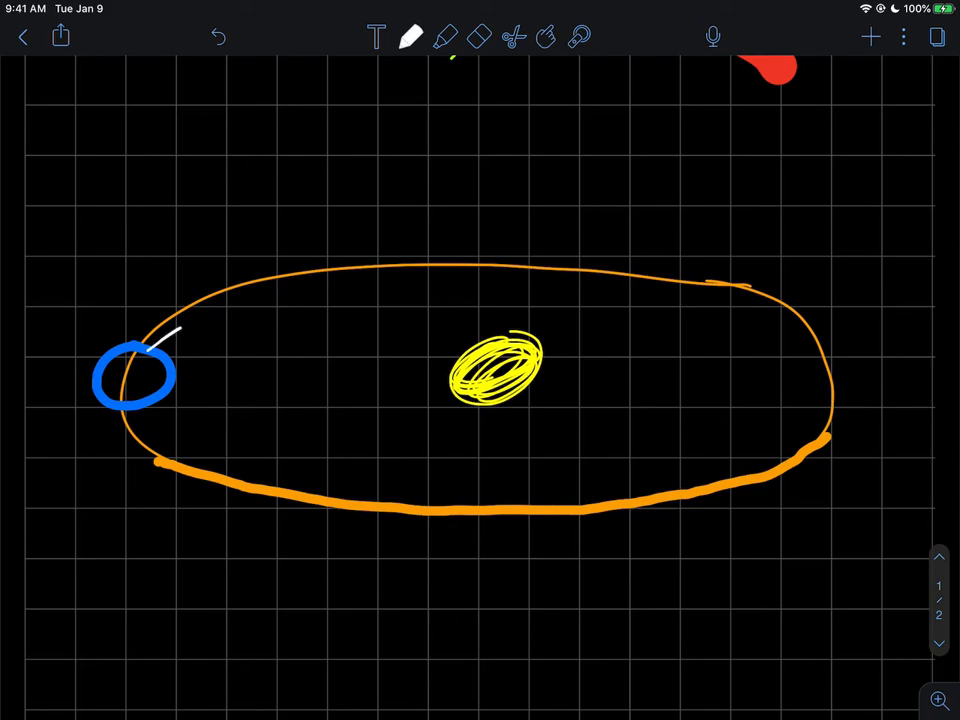
left_click_drag(180, 330, 76, 424)
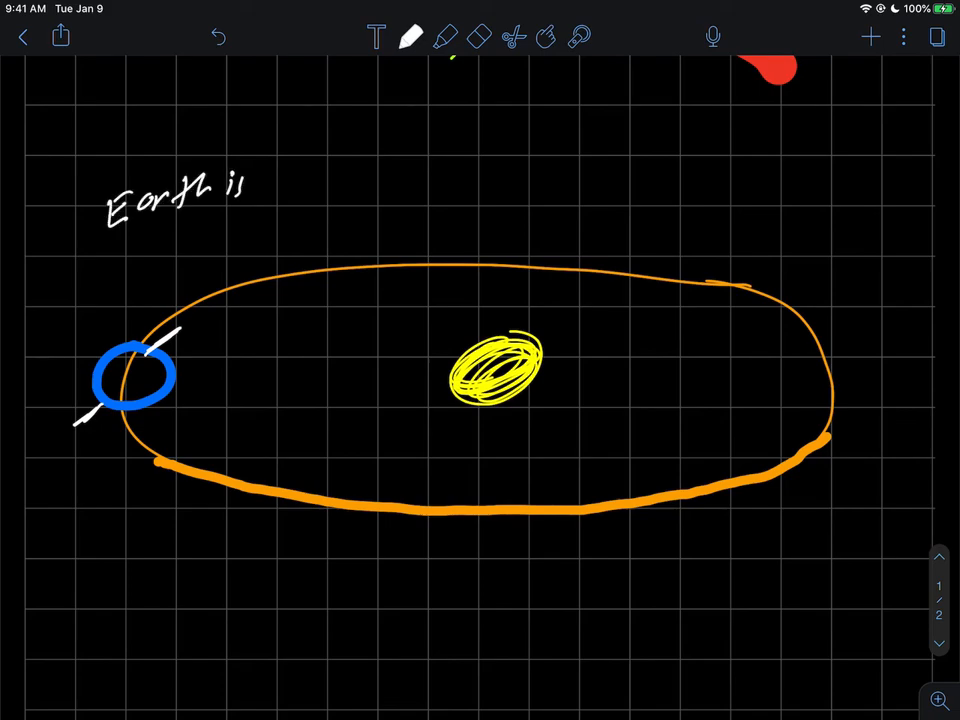
type("tilted in its or'")
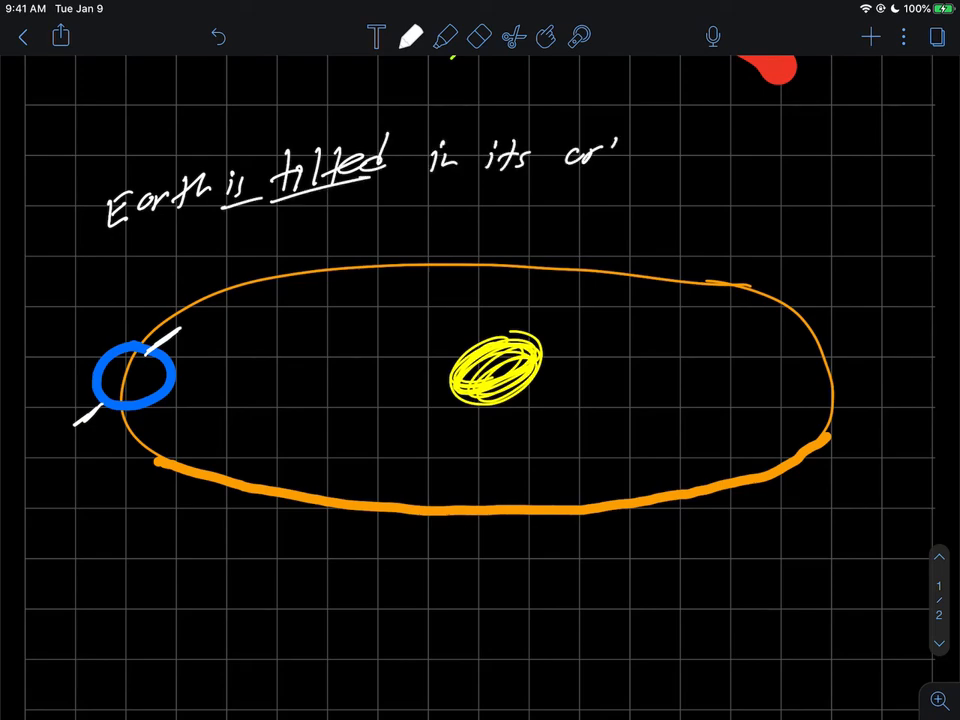
type("orbit")
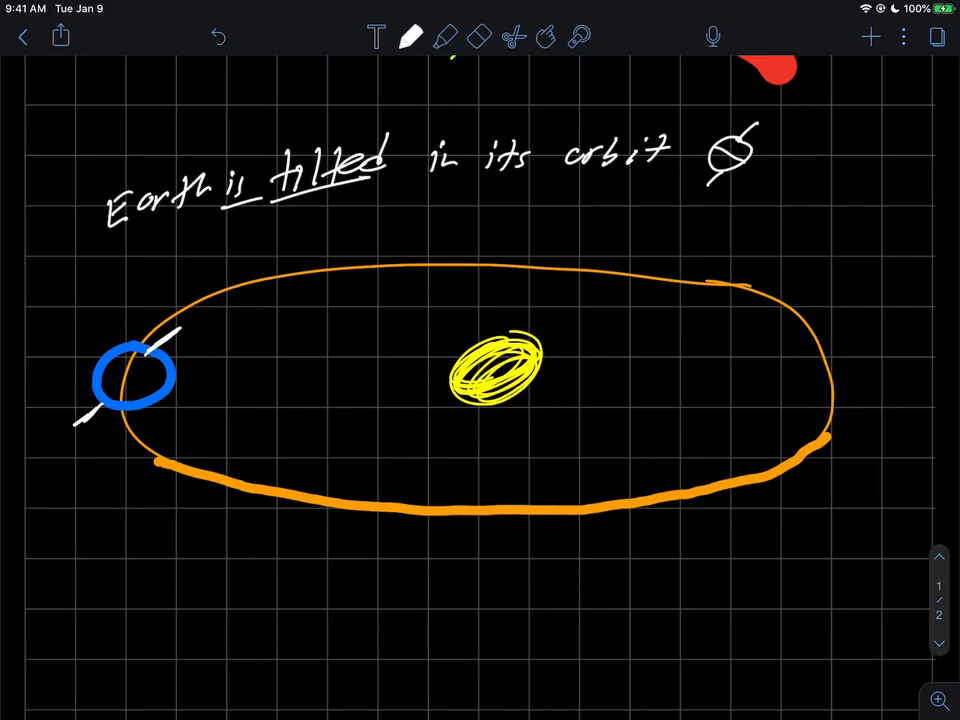
Add 'not' with an upright Earth sketch and cross it out in red.
left_click_drag(780, 160, 840, 156)
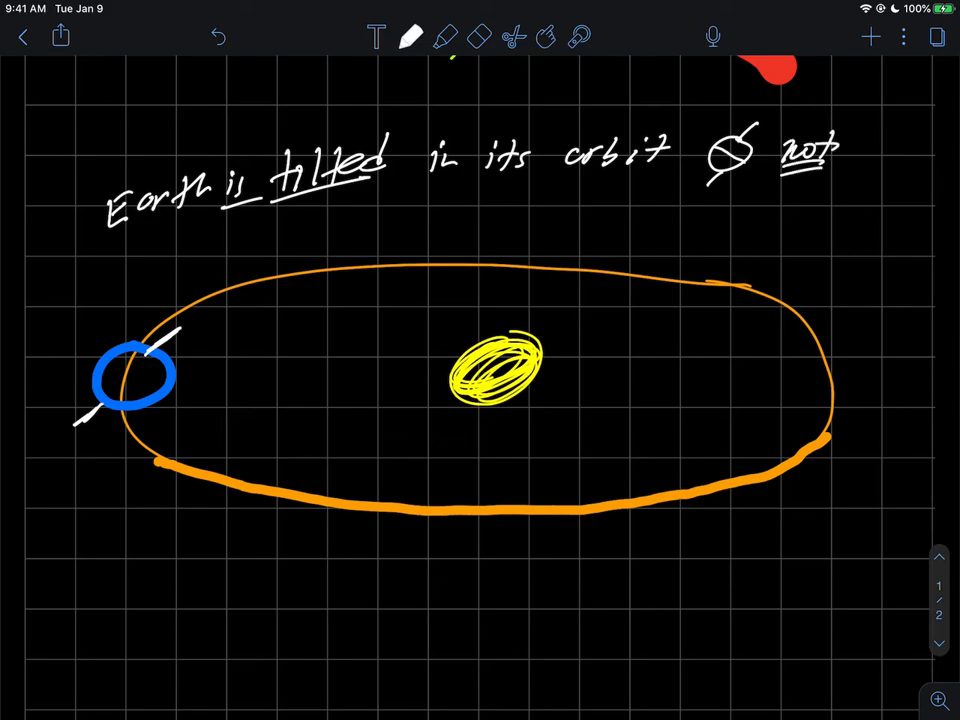
left_click_drag(860, 160, 896, 160)
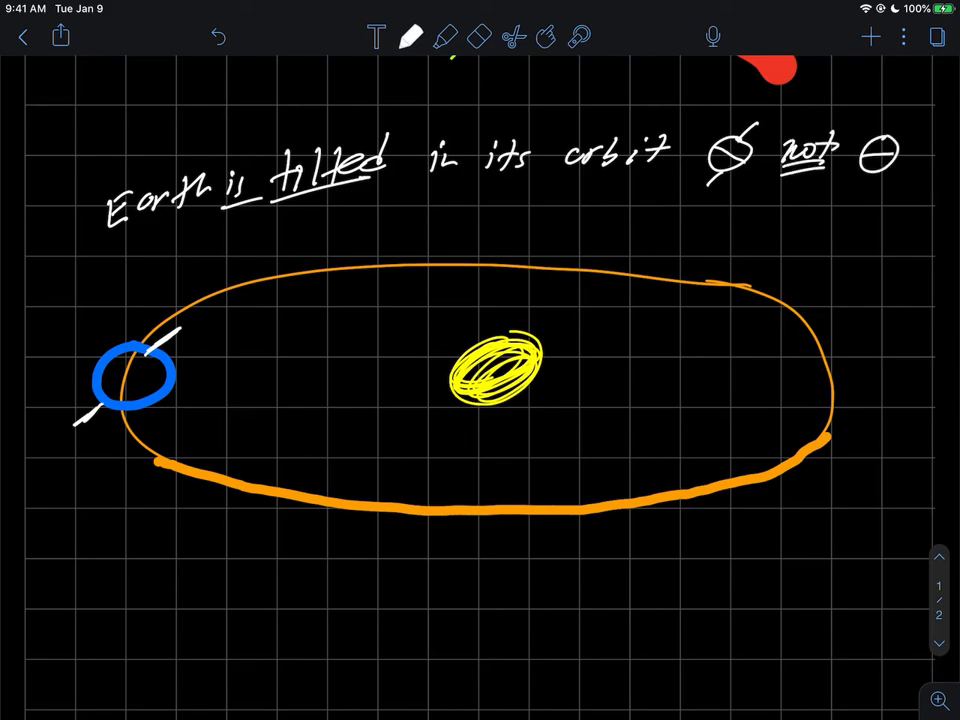
left_click(412, 36)
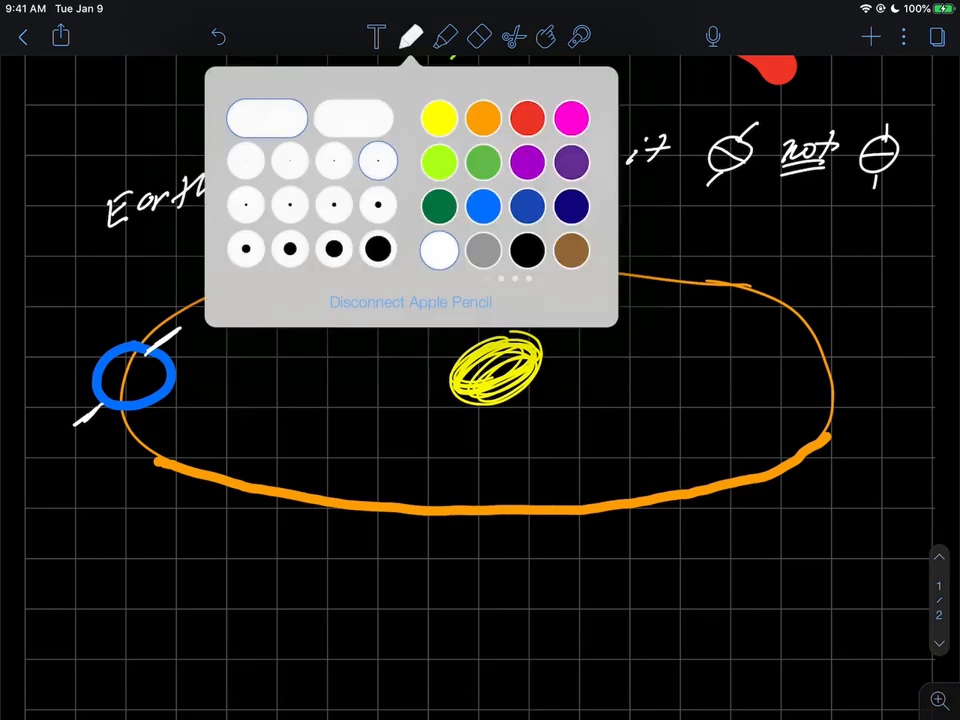
left_click(412, 36)
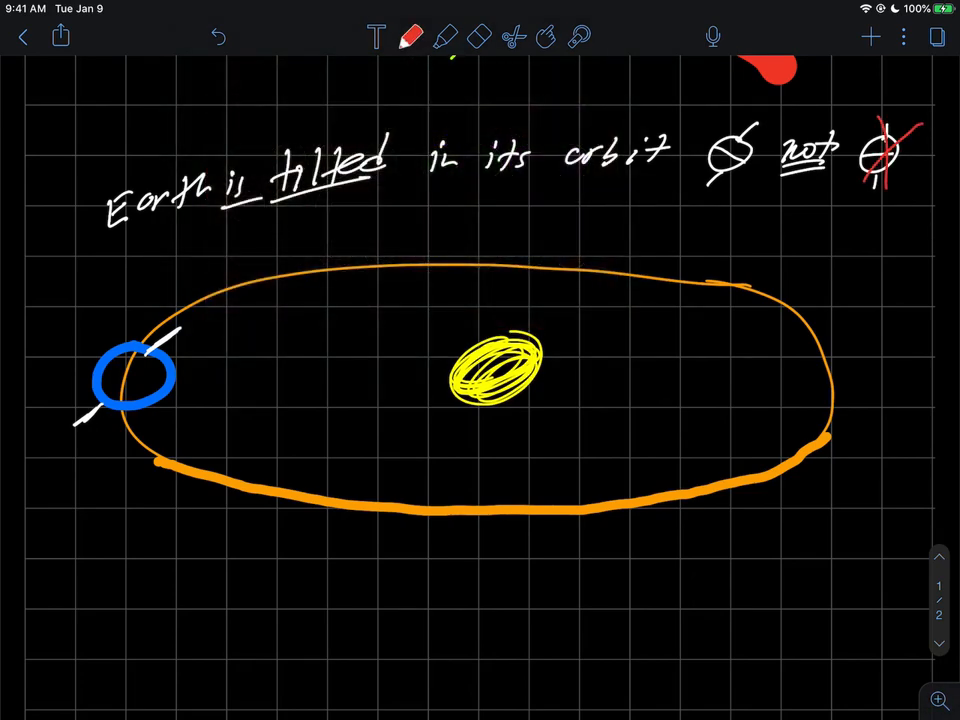
left_click(412, 36)
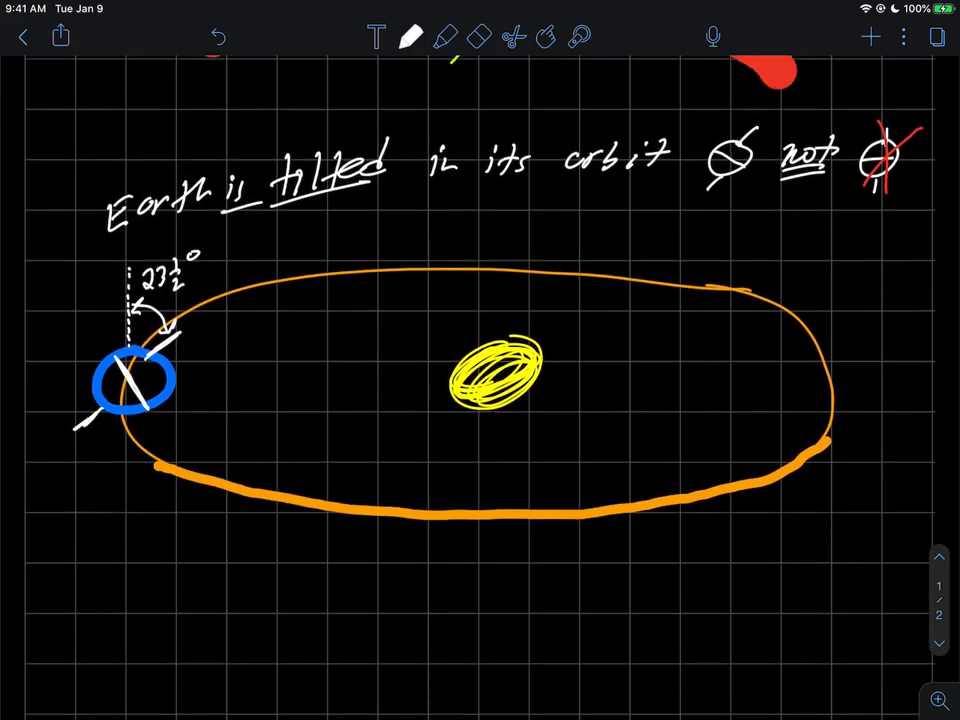
Sketch a small edge-on flat orbit with a yellow sun and a white tilted Earth above the note.
scroll("down", 3)
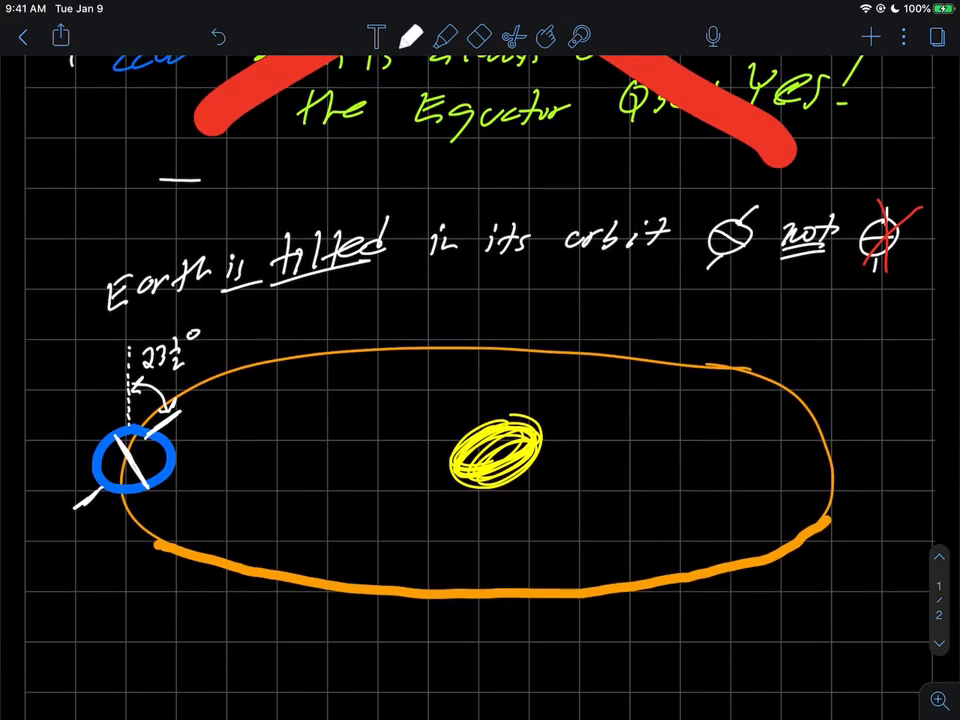
left_click(412, 38)
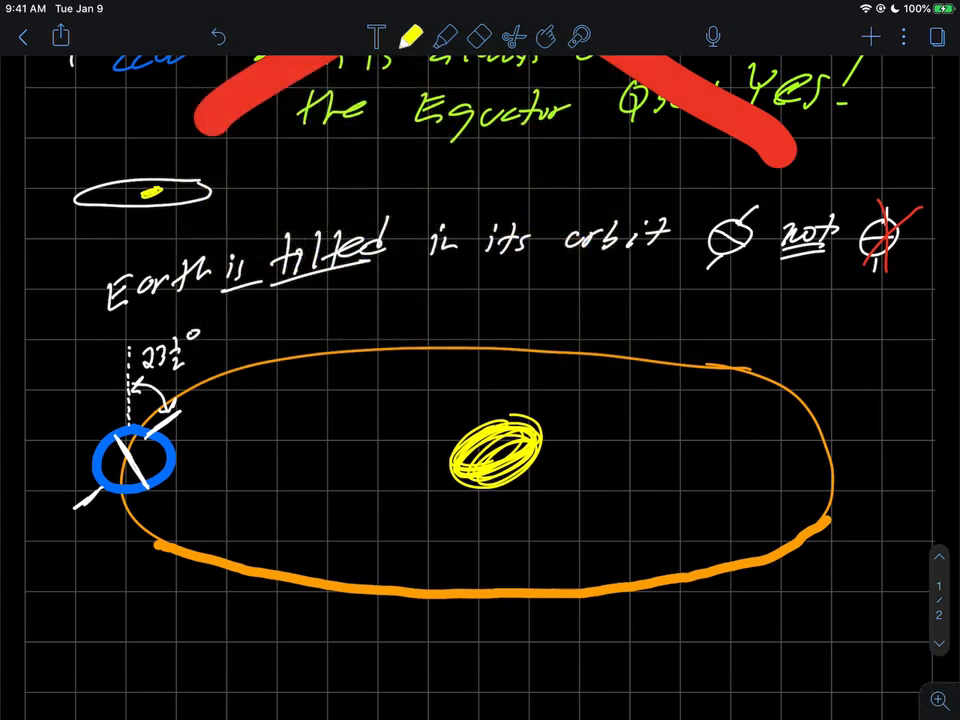
left_click(412, 38)
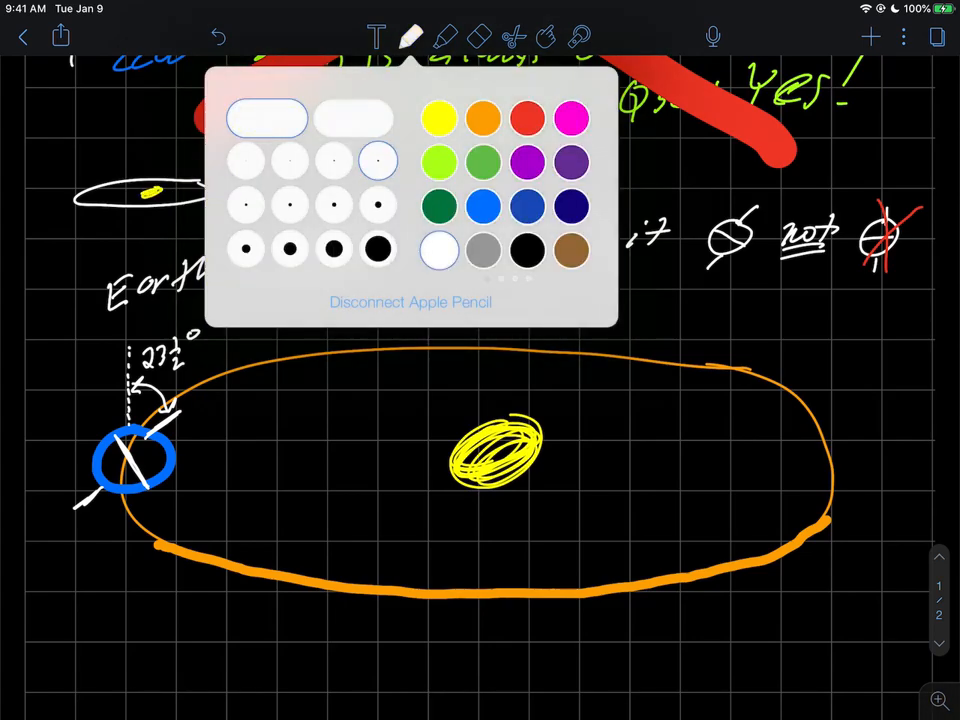
left_click(412, 38)
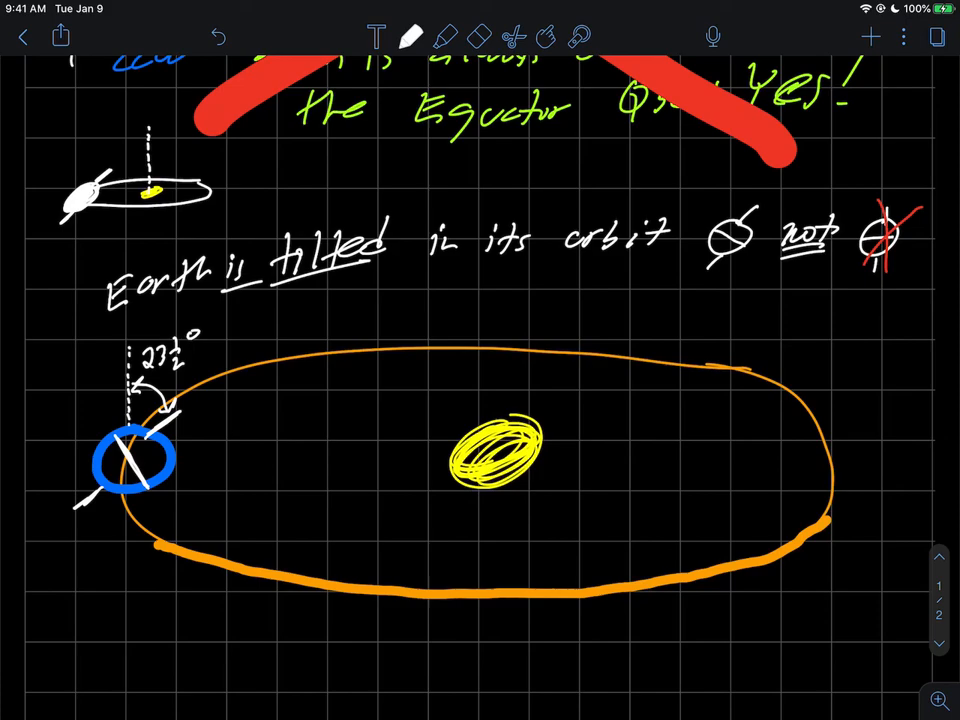
left_click_drag(88, 120, 96, 164)
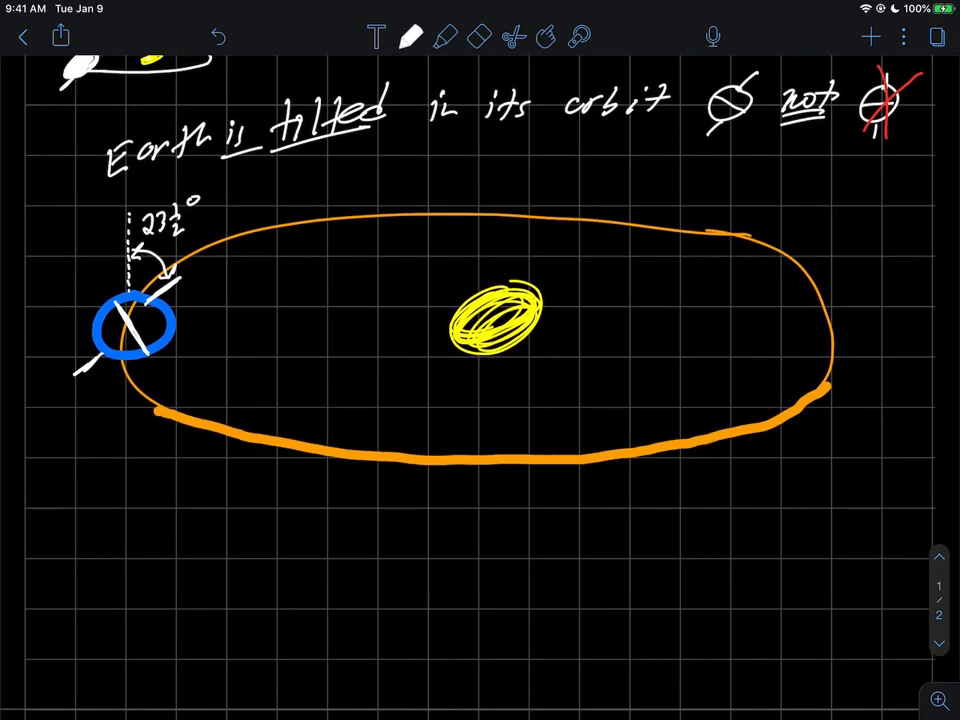
Draw blue Earths at the orbit's bottom, right and top and number the positions 1–3 in pink.
left_click(412, 36)
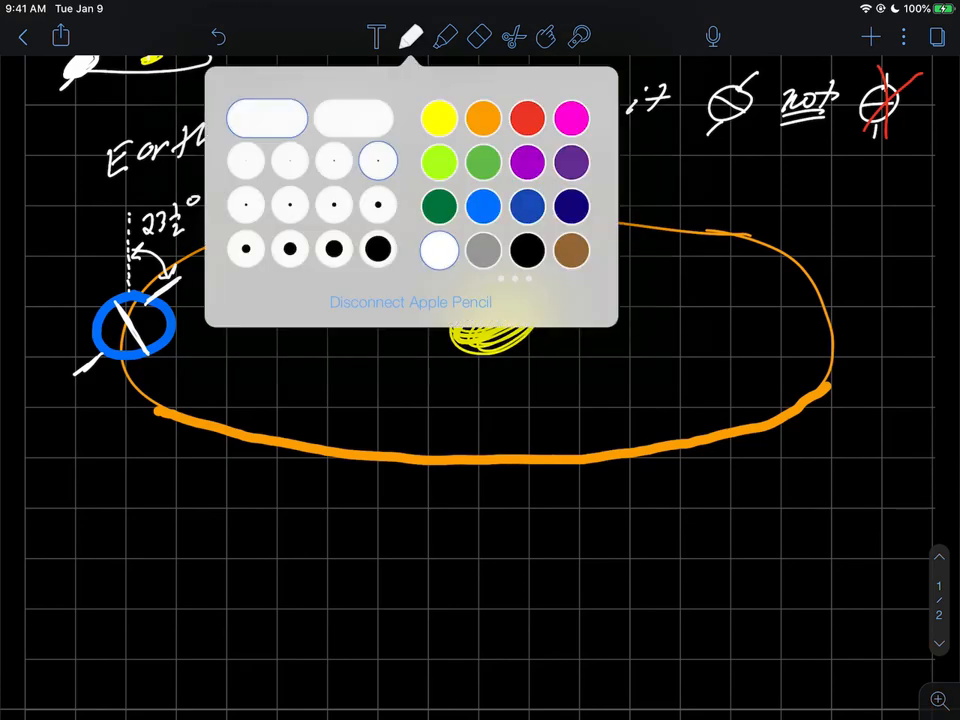
left_click(412, 36)
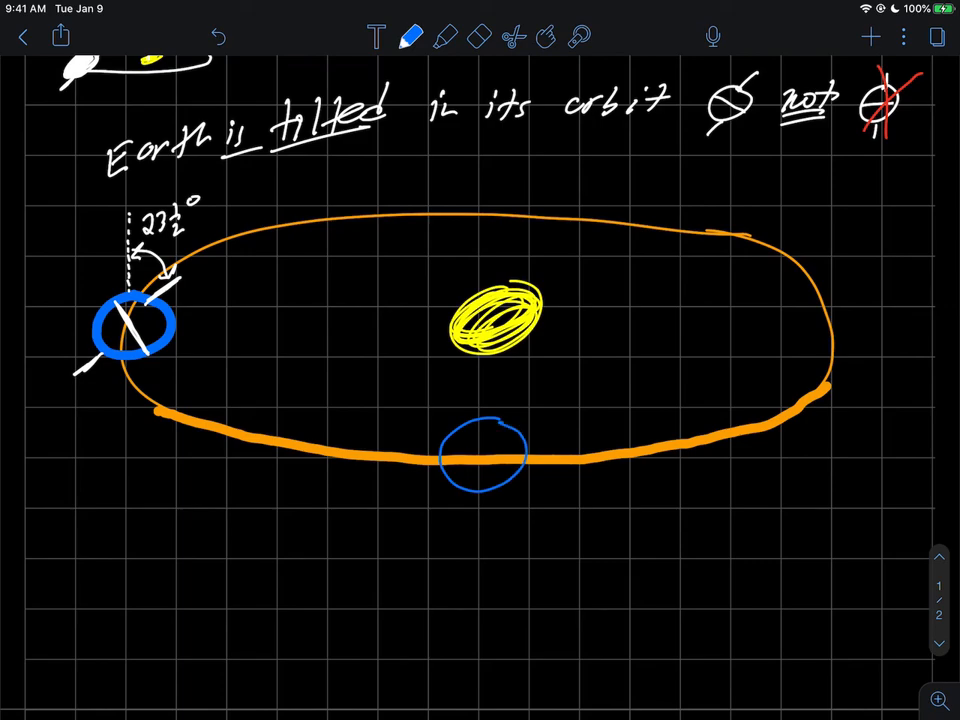
left_click(412, 36)
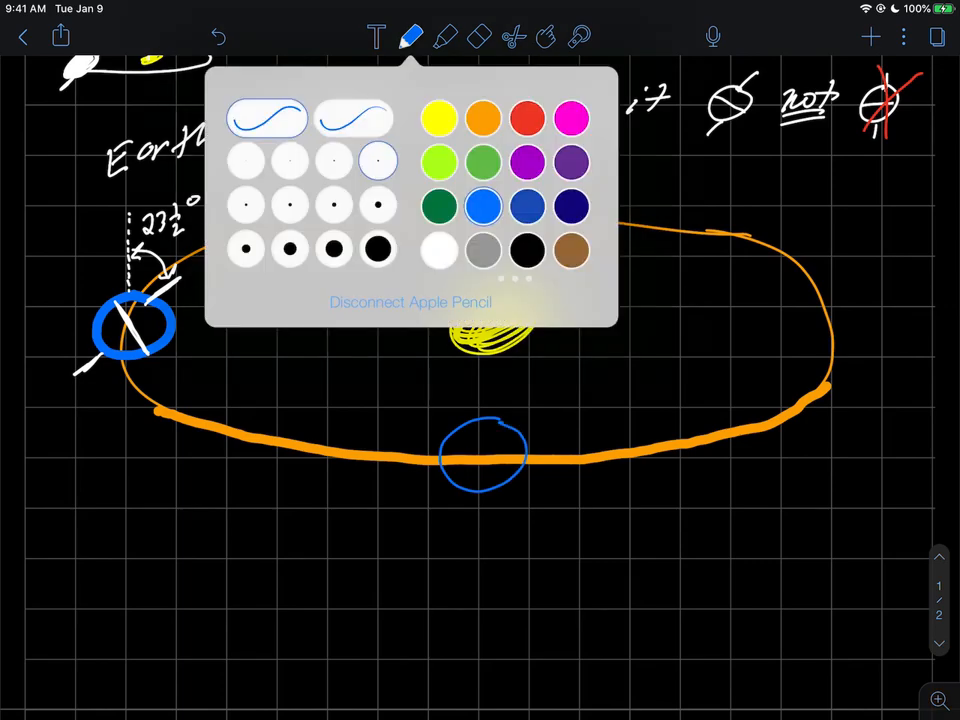
left_click(412, 36)
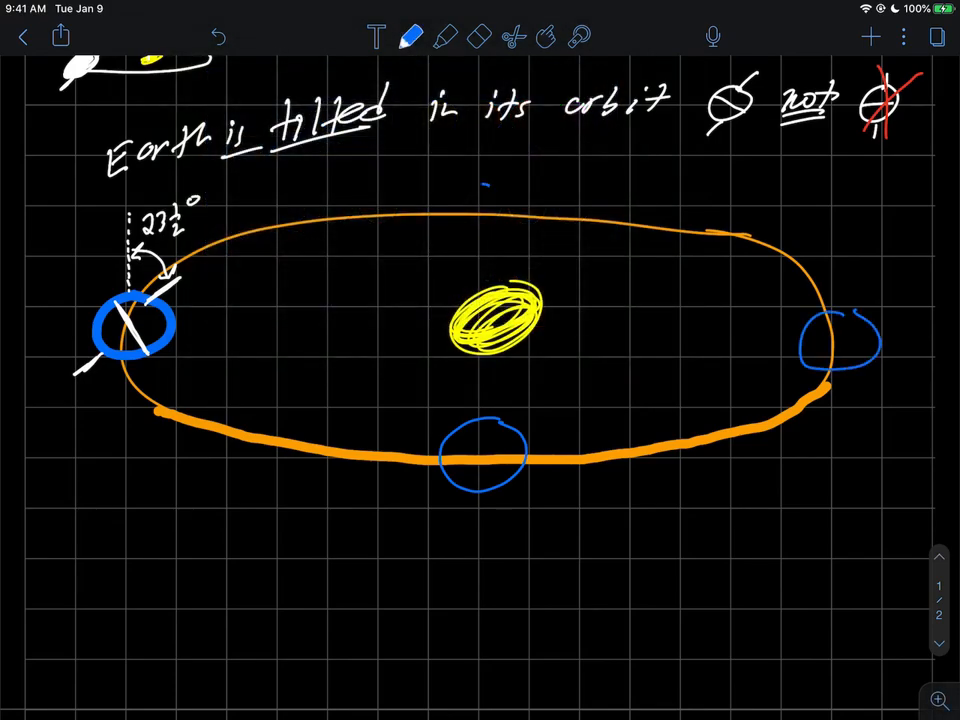
left_click(412, 36)
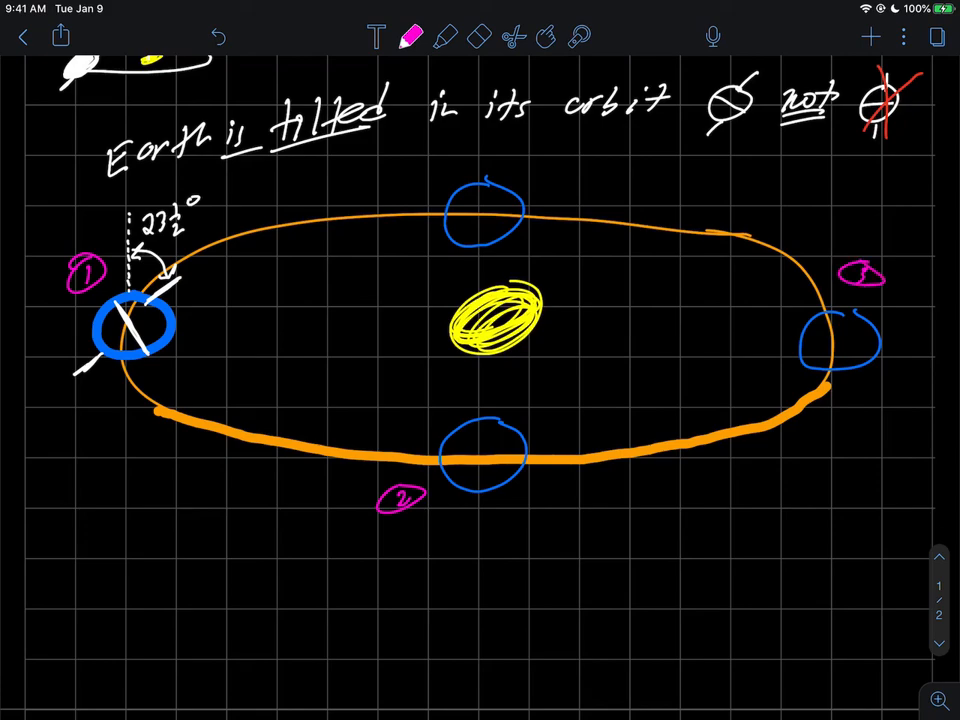
Number the top Earth 4 in pink and switch to white ink for the axes.
left_click_drag(430, 160, 470, 140)
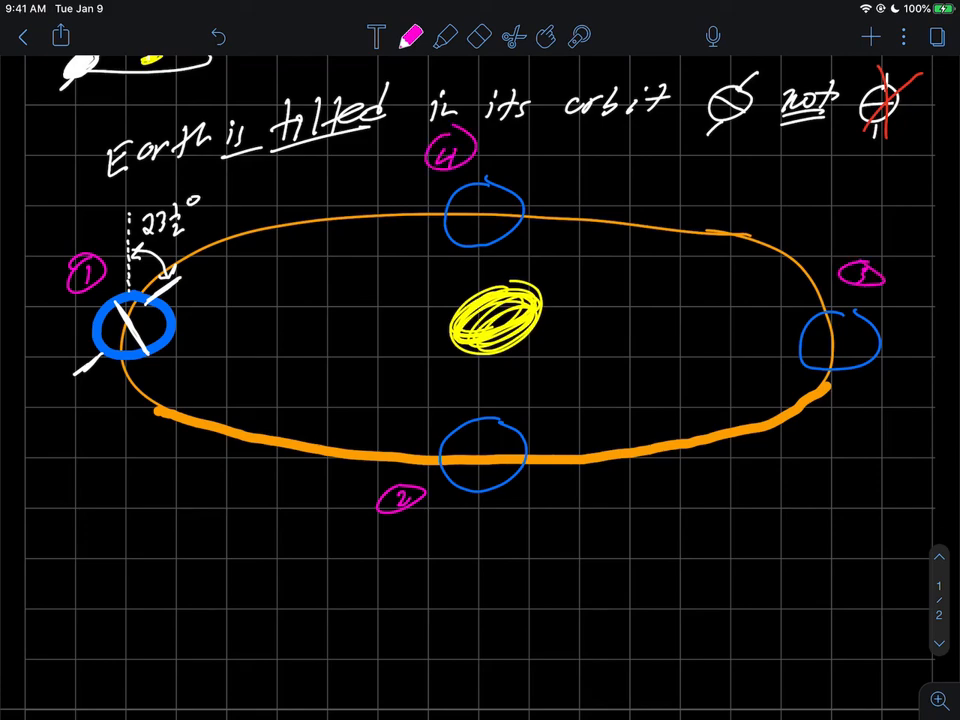
left_click(412, 36)
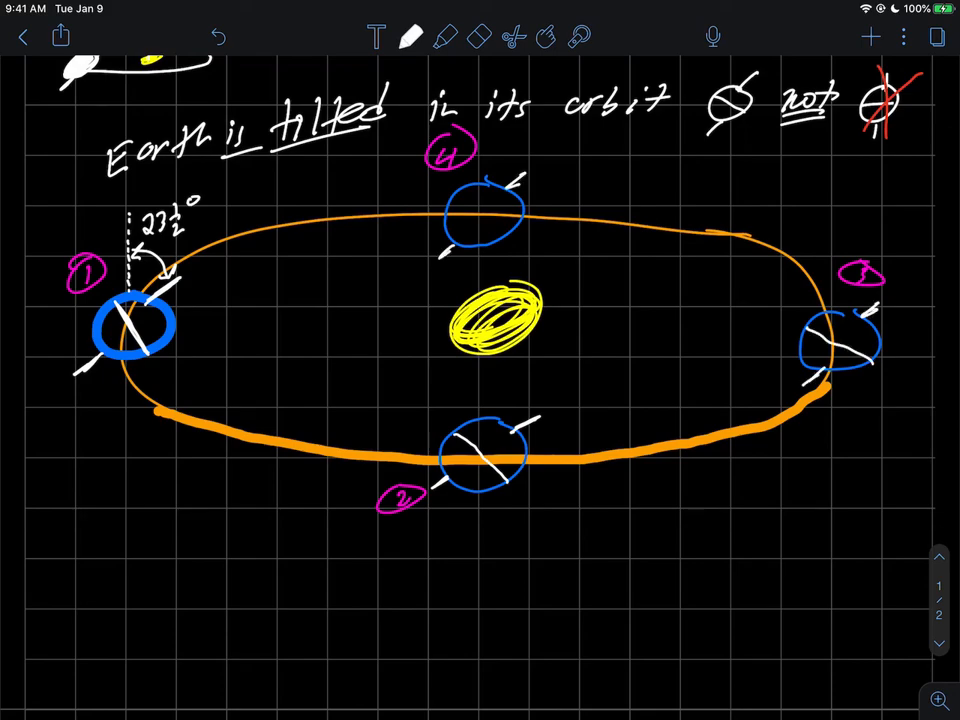
Draw white axis lines through the top Earth, then add pink check marks beside each number.
left_click_drag(456, 198, 510, 236)
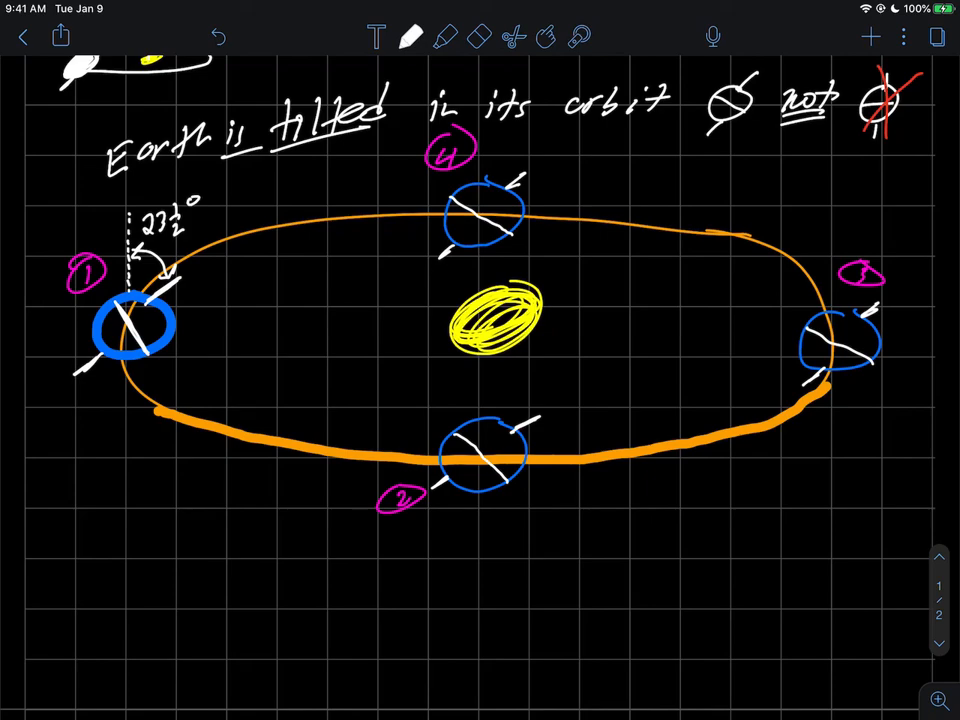
left_click(410, 36)
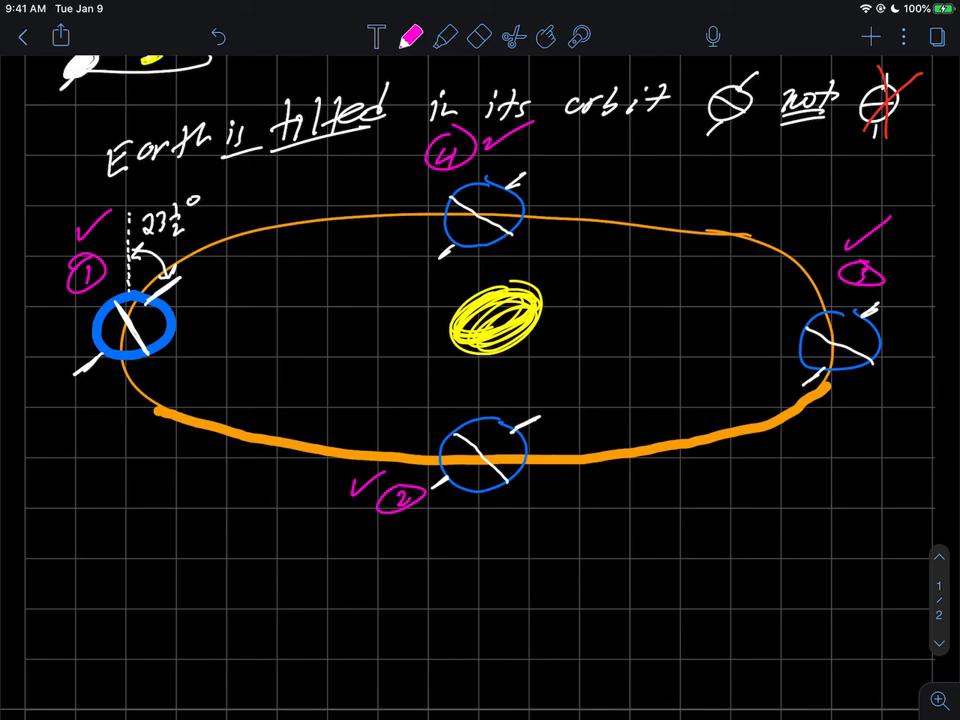
scroll("down", 3)
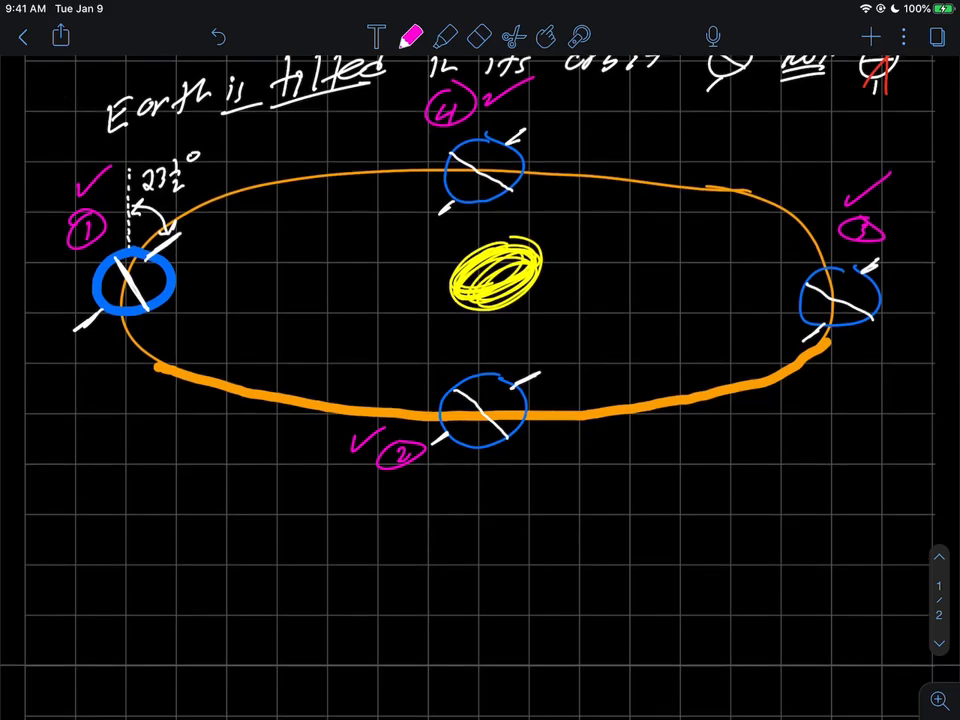